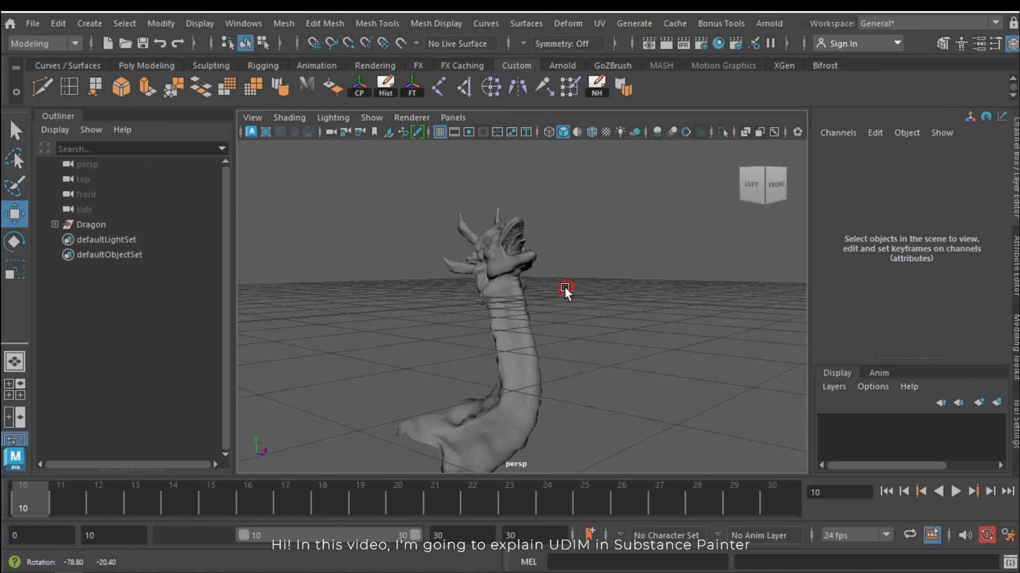
Assign a new Lambert material to the dragon and rename it DragonMat in its attributes.
{"action": "left_click_drag", "start_coordinate": [566, 289], "coordinate": [607, 286]}
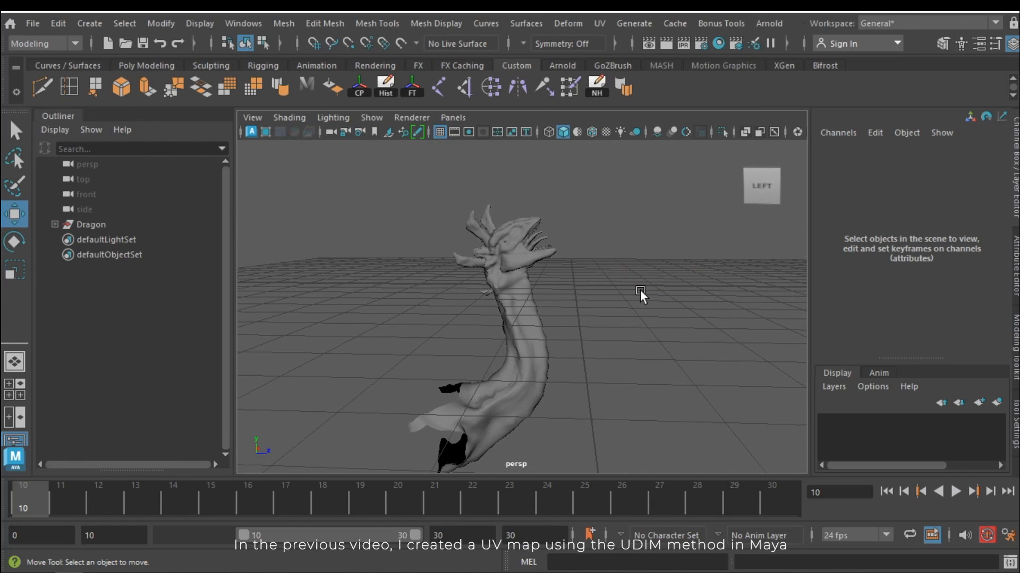
{"action": "mouse_move", "coordinate": [396, 230]}
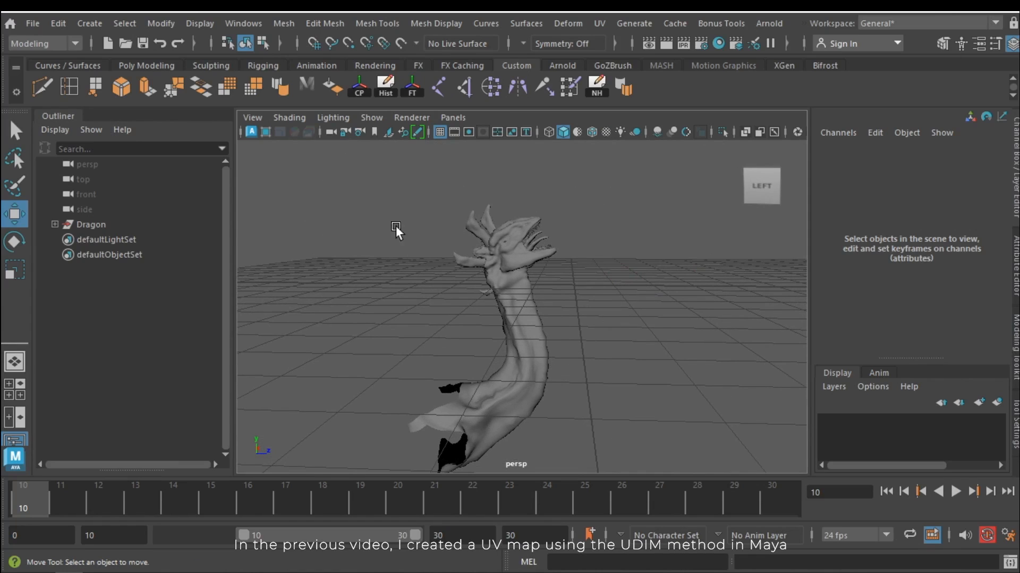
{"action": "mouse_move", "coordinate": [628, 328]}
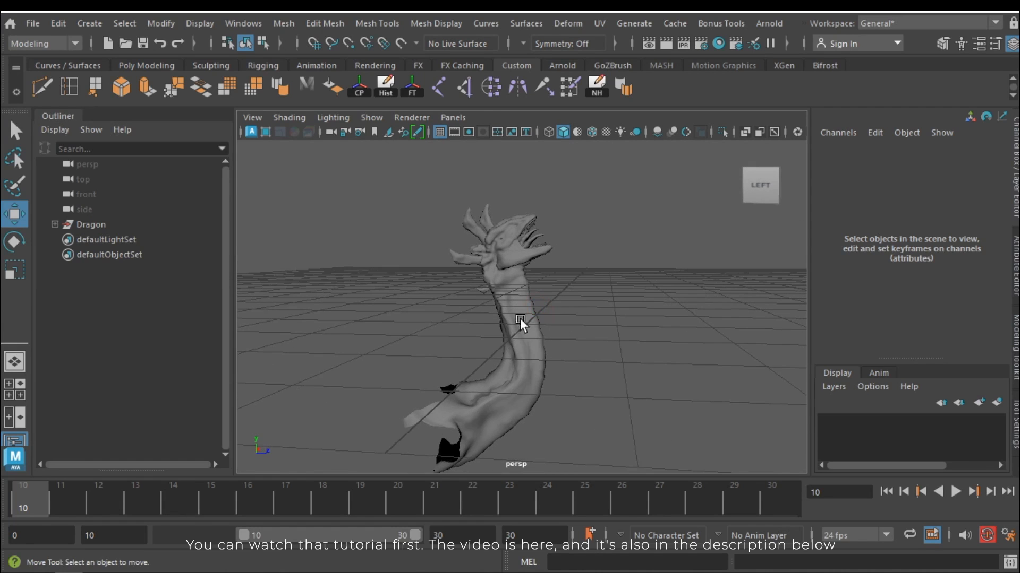
{"action": "left_click", "coordinate": [598, 22]}
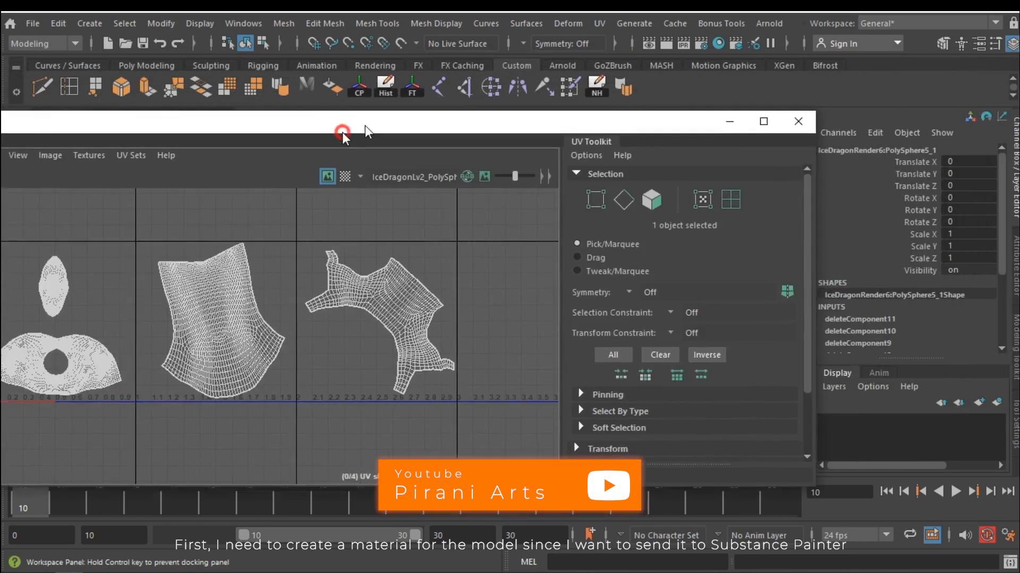
{"action": "left_click", "coordinate": [798, 121]}
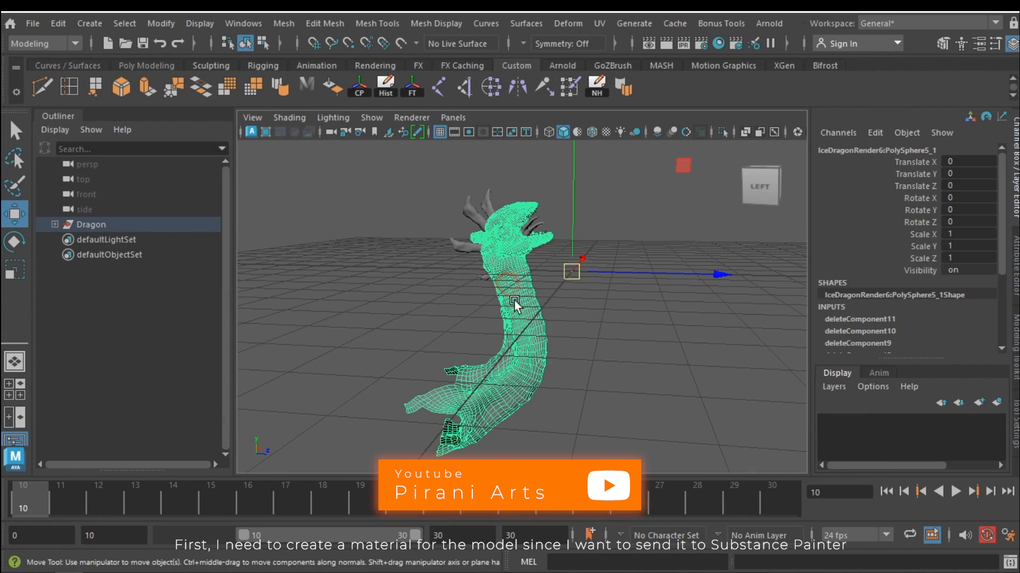
{"action": "right_click", "coordinate": [514, 301]}
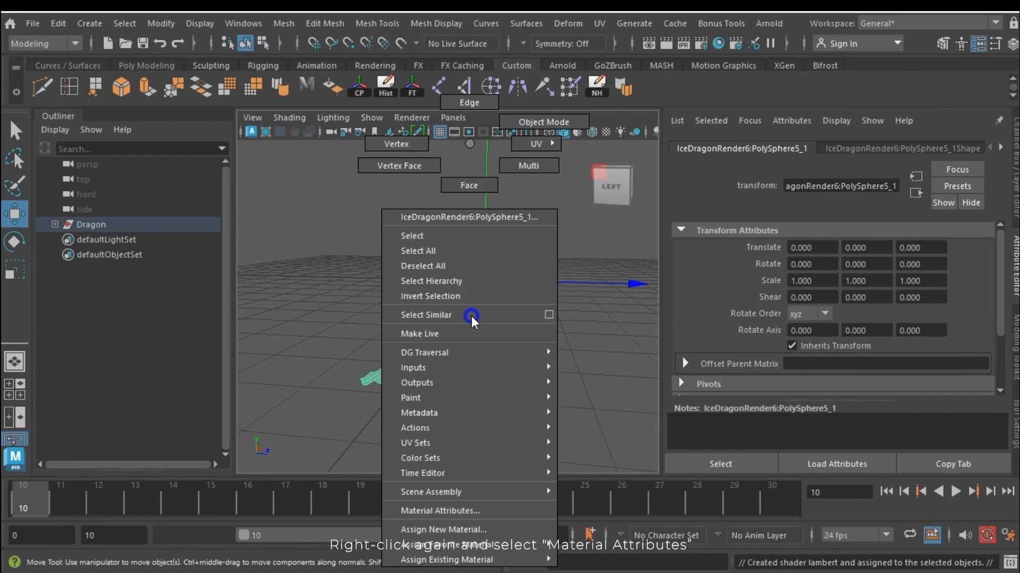
{"action": "mouse_move", "coordinate": [433, 511]}
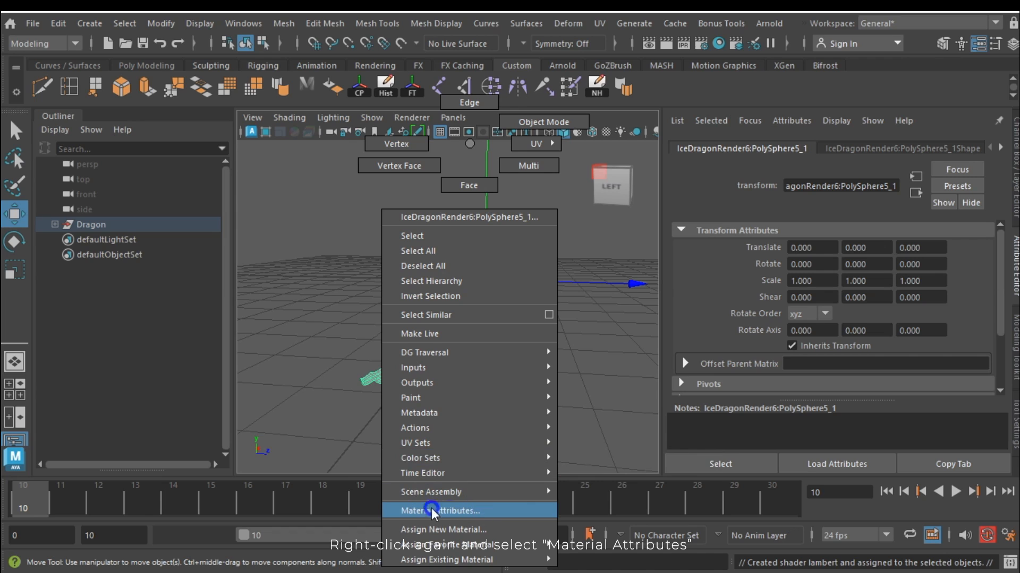
{"action": "left_click", "coordinate": [445, 510]}
{"action": "type", "text": "D"}
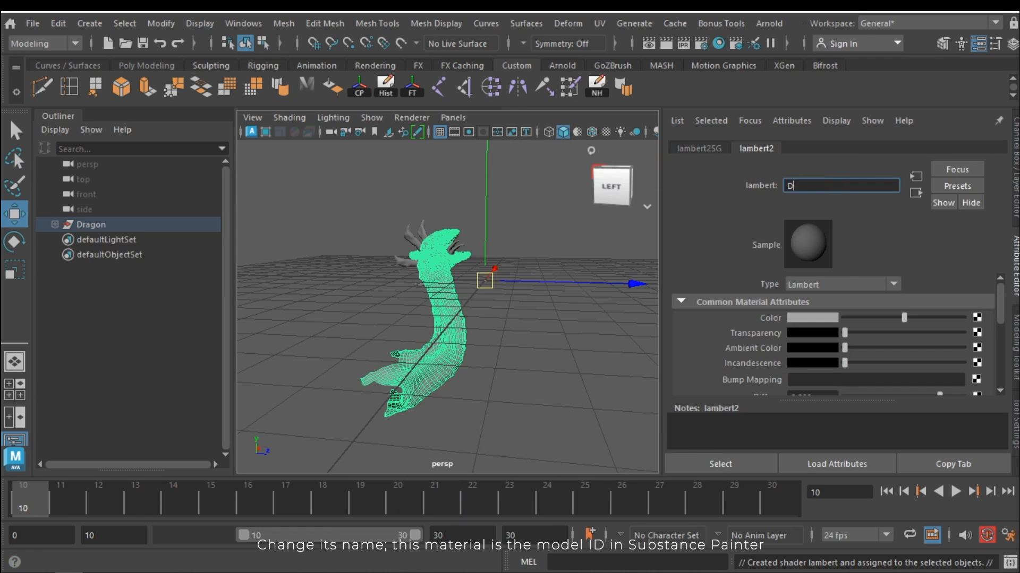
{"action": "type", "text": "ragonMat"}
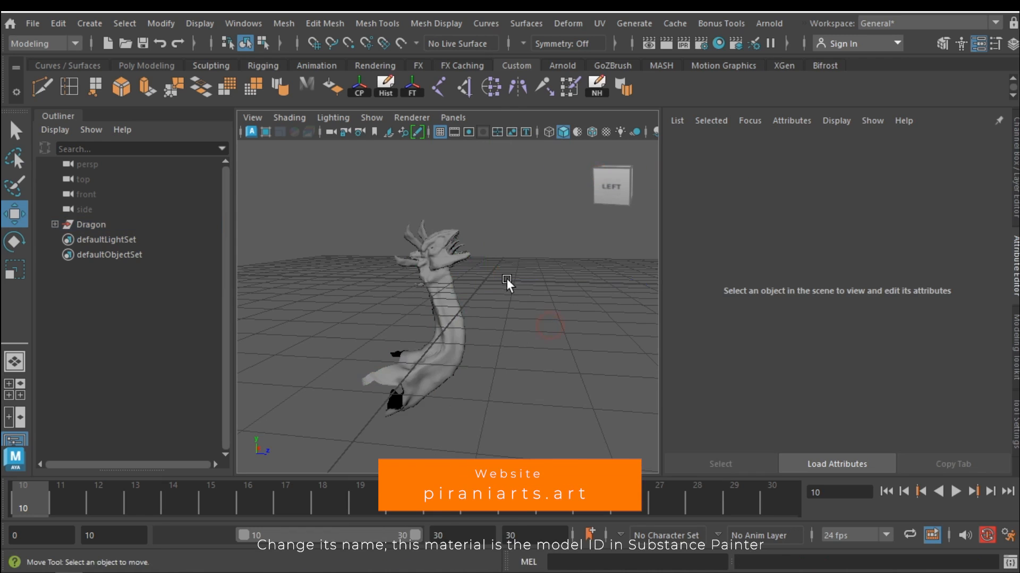
Export the selected Dragon group via File > Export Selection, naming the file 'Drago...'.
{"action": "left_click", "coordinate": [92, 224]}
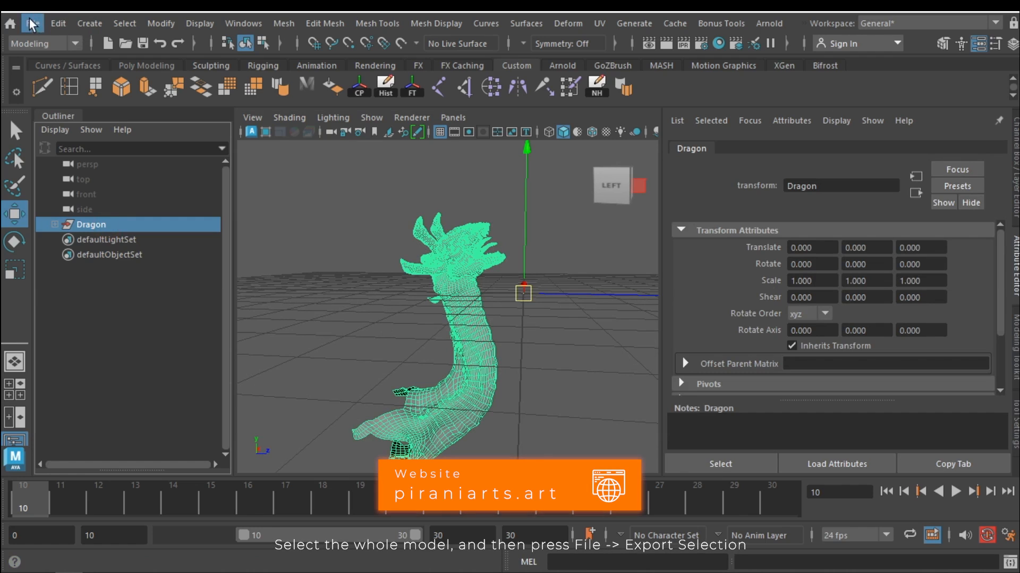
{"action": "left_click", "coordinate": [31, 22]}
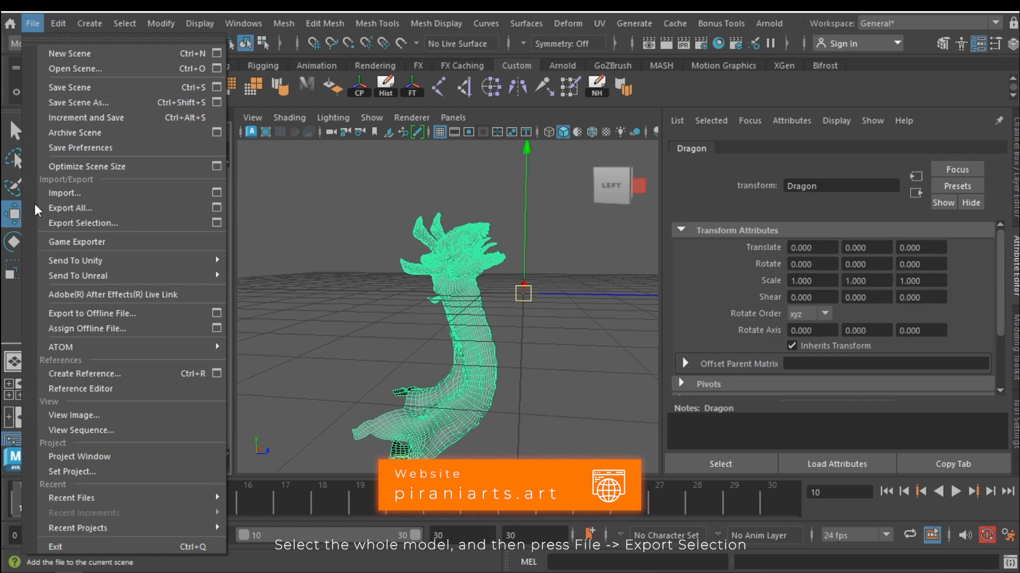
{"action": "left_click", "coordinate": [83, 223]}
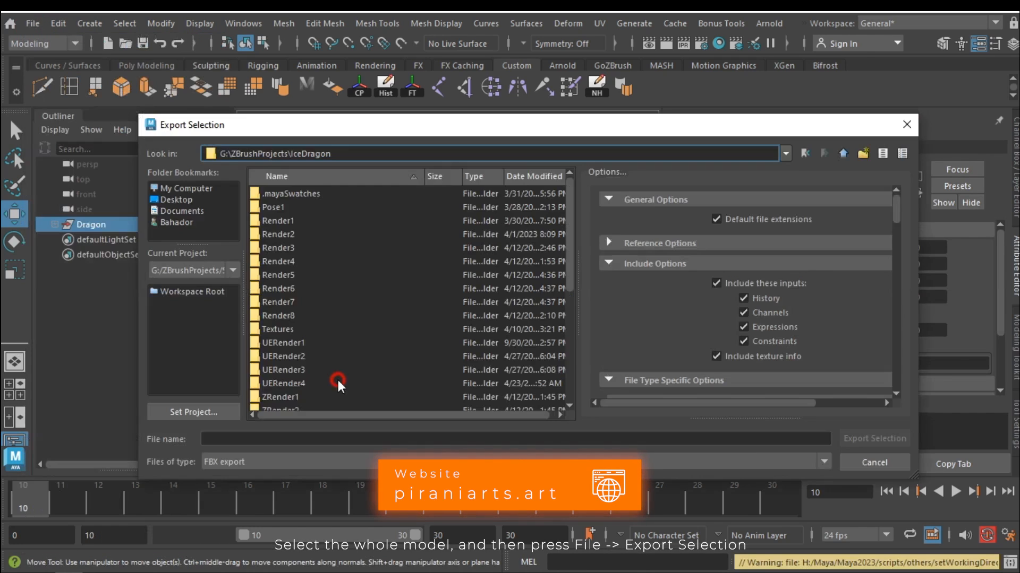
{"action": "type", "text": "Drago"}
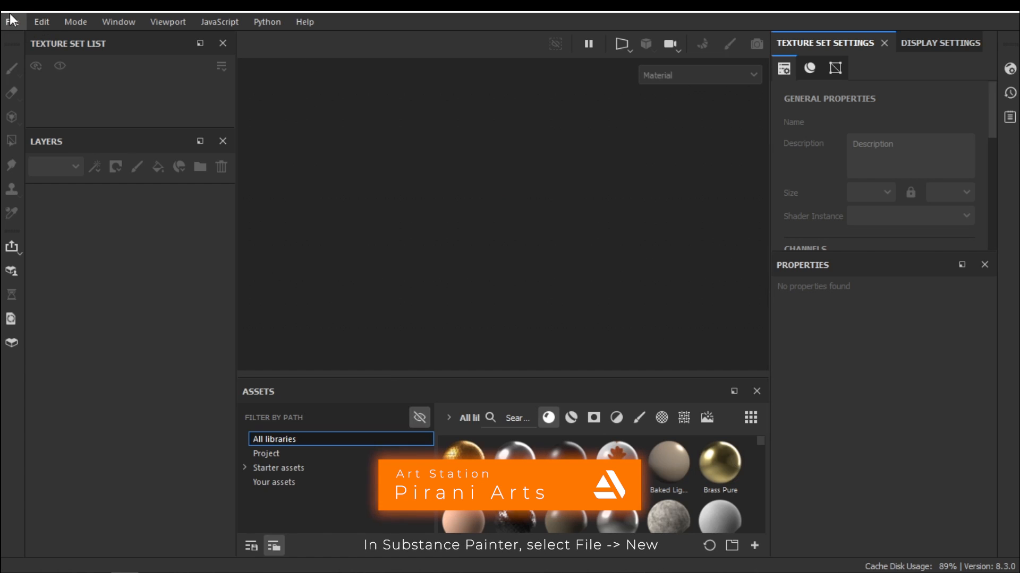
Create a new project from DragonUVTut.fbx at 4096 with OpenGL normals and the UV Tile workflow enabled.
{"action": "left_click", "coordinate": [11, 21]}
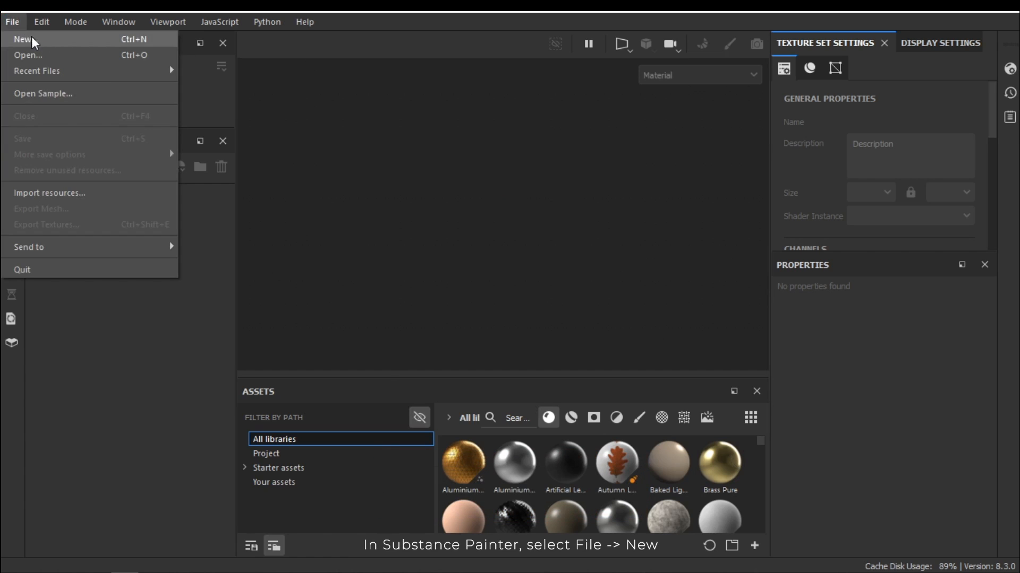
{"action": "left_click", "coordinate": [22, 39]}
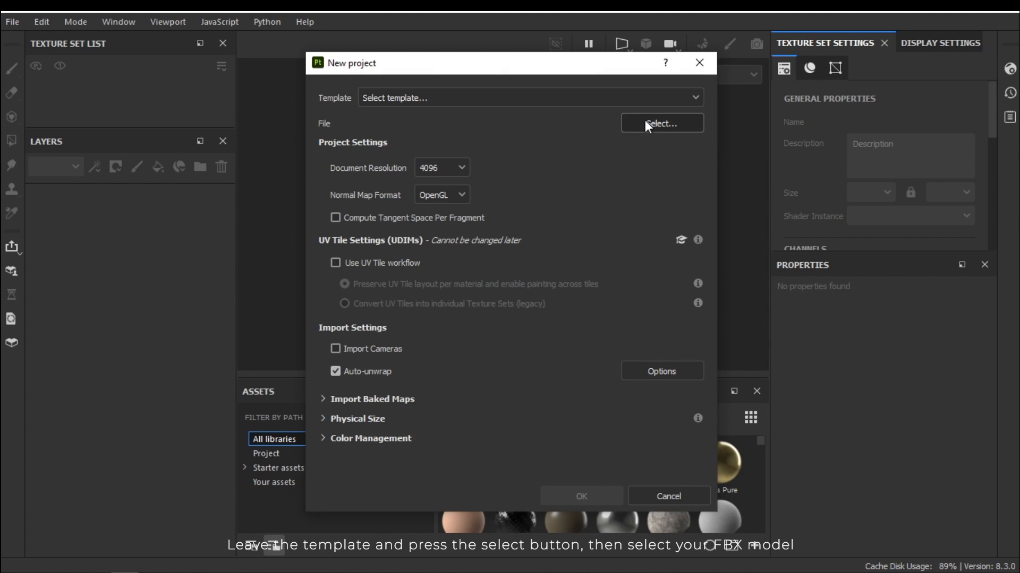
{"action": "left_click", "coordinate": [660, 123]}
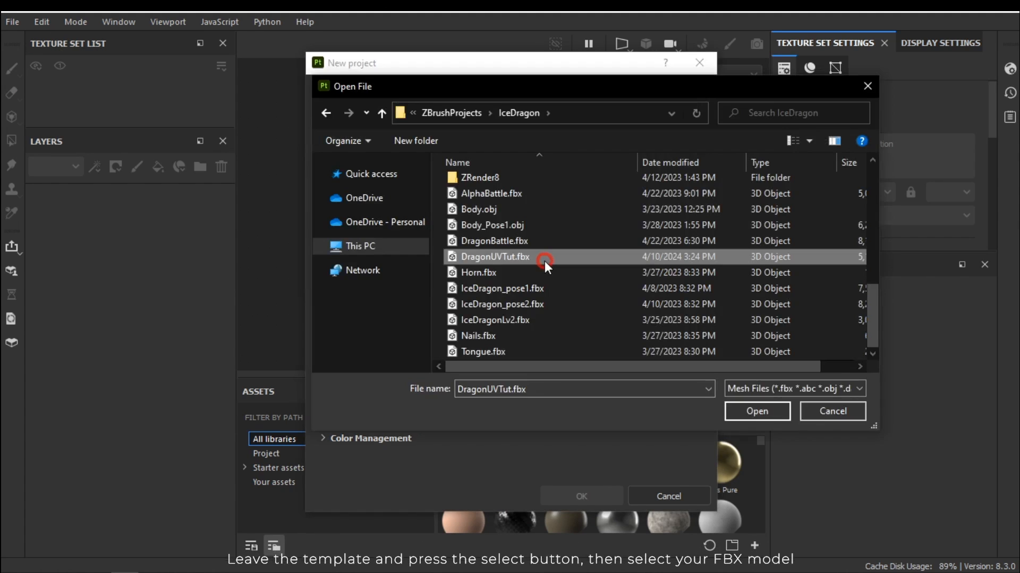
{"action": "left_click", "coordinate": [755, 411]}
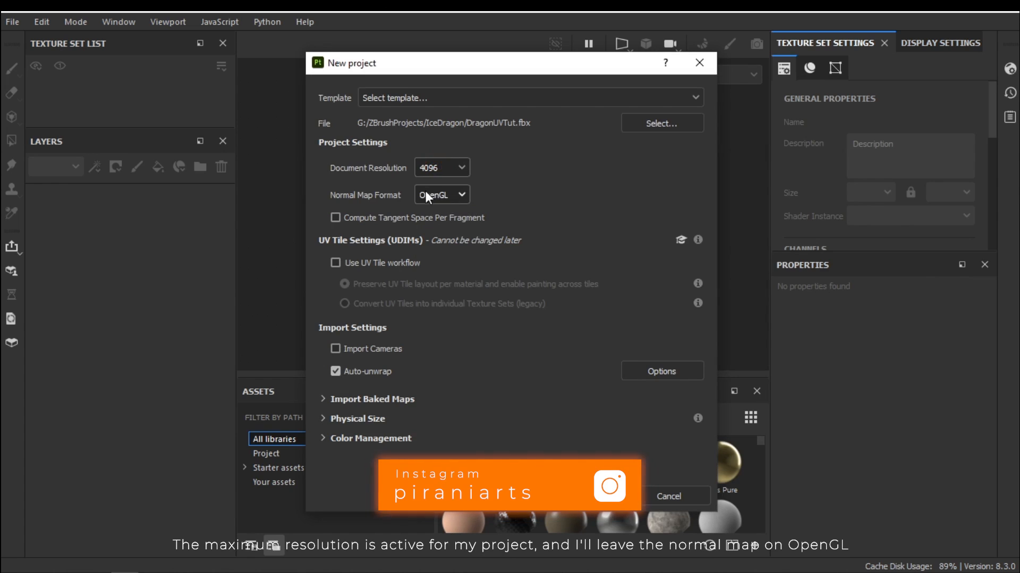
{"action": "left_click", "coordinate": [442, 194]}
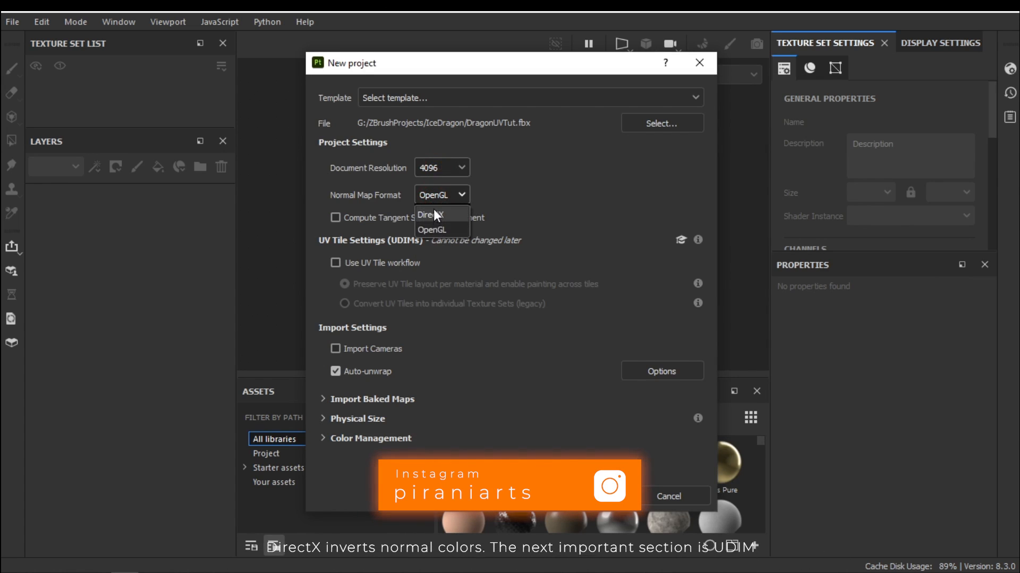
{"action": "left_click", "coordinate": [431, 229]}
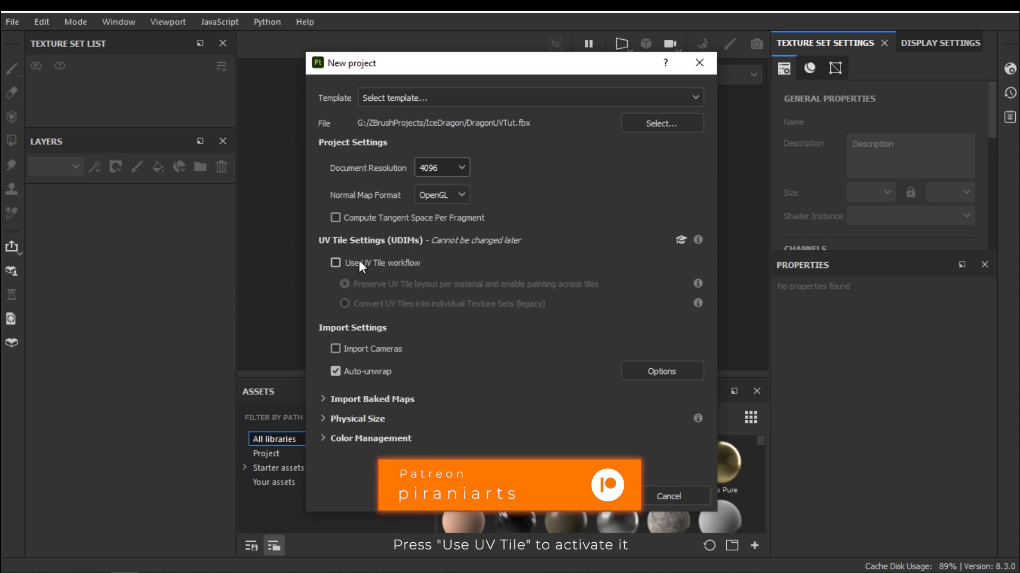
{"action": "left_click", "coordinate": [335, 262]}
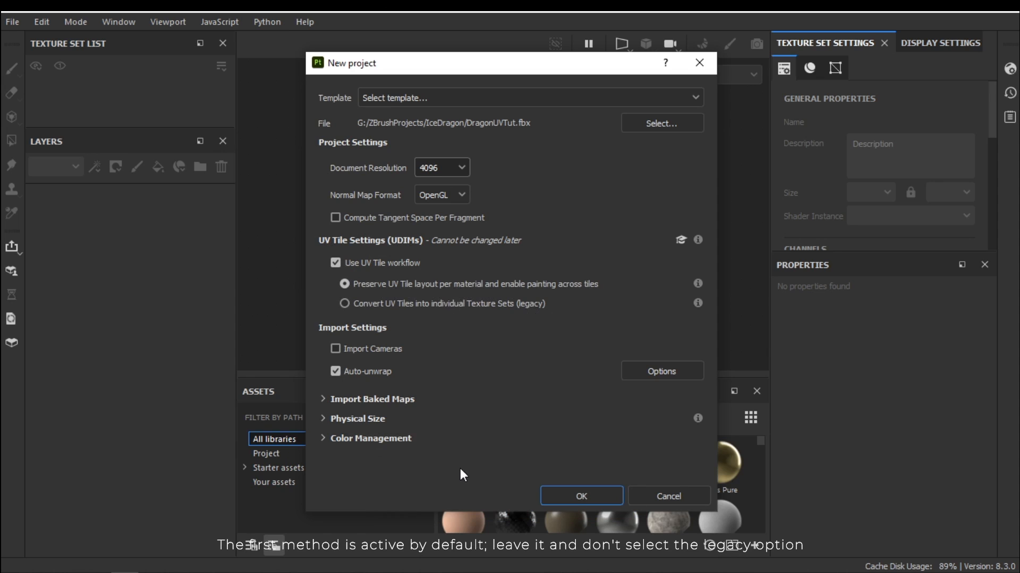
{"action": "left_click", "coordinate": [580, 495]}
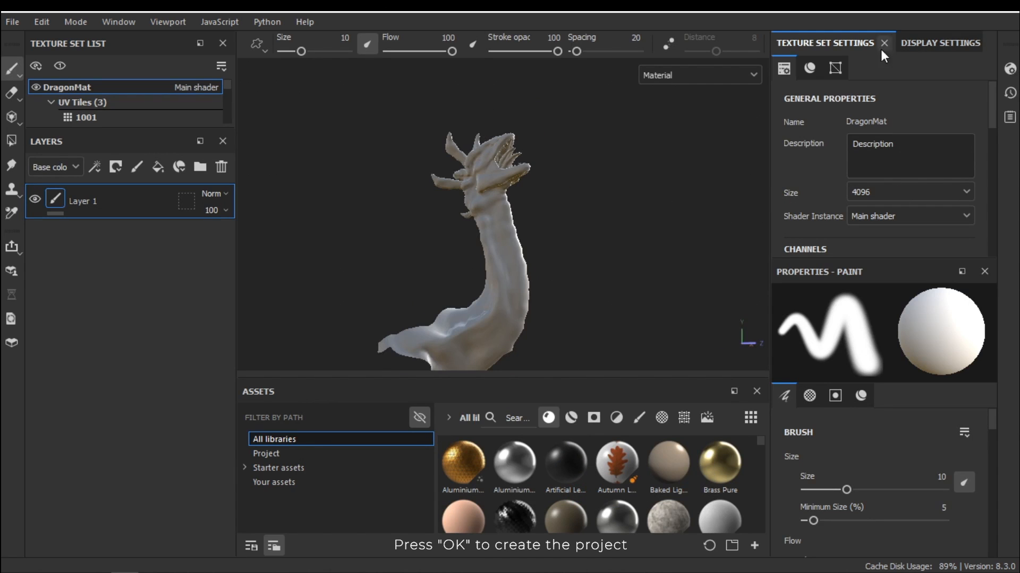
Review display settings and DragonMat's UV tiles, selecting 1002, then switch to the 2D UV view.
{"action": "left_click", "coordinate": [938, 43]}
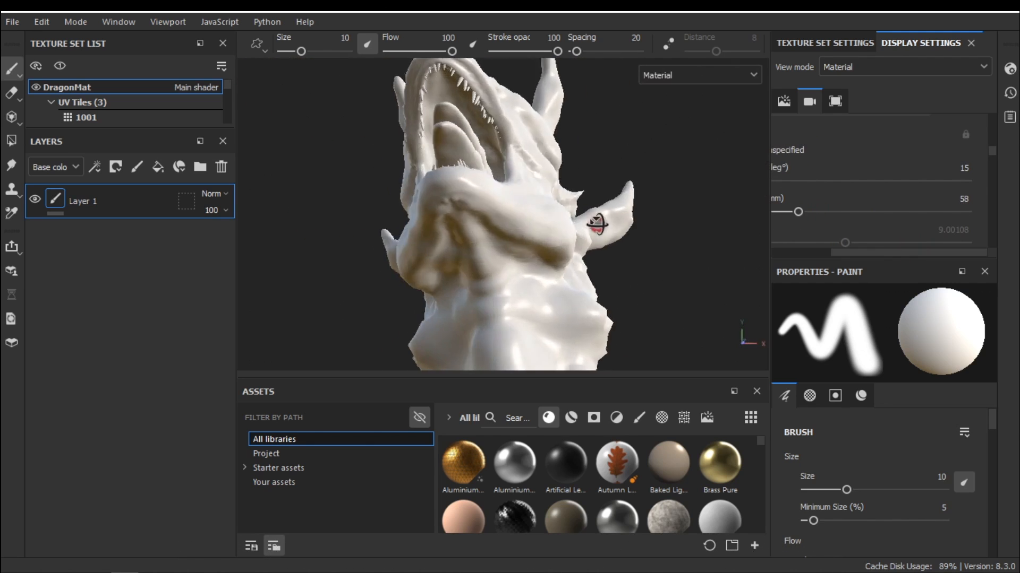
{"action": "left_click", "coordinate": [823, 43]}
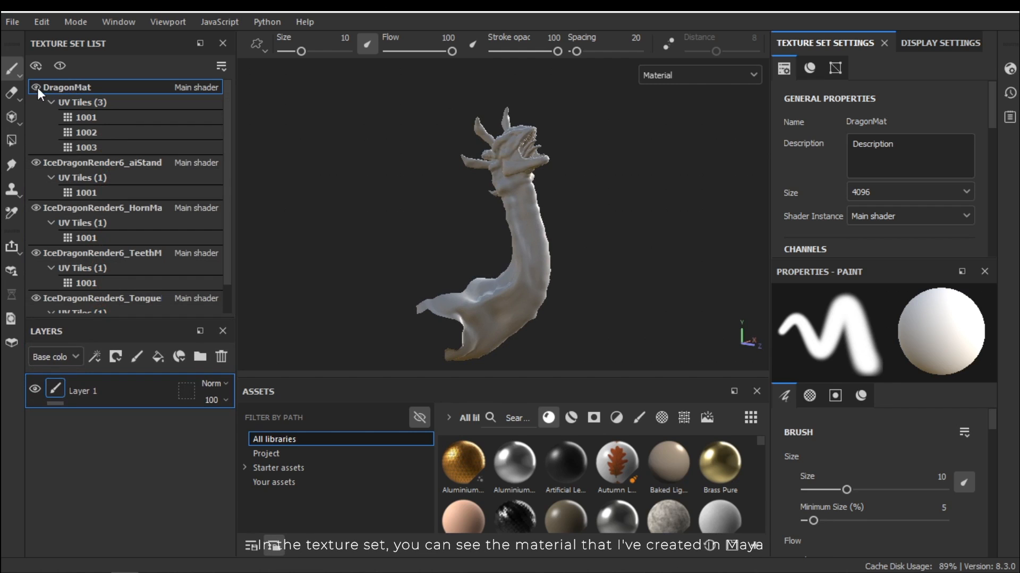
{"action": "left_click", "coordinate": [64, 87]}
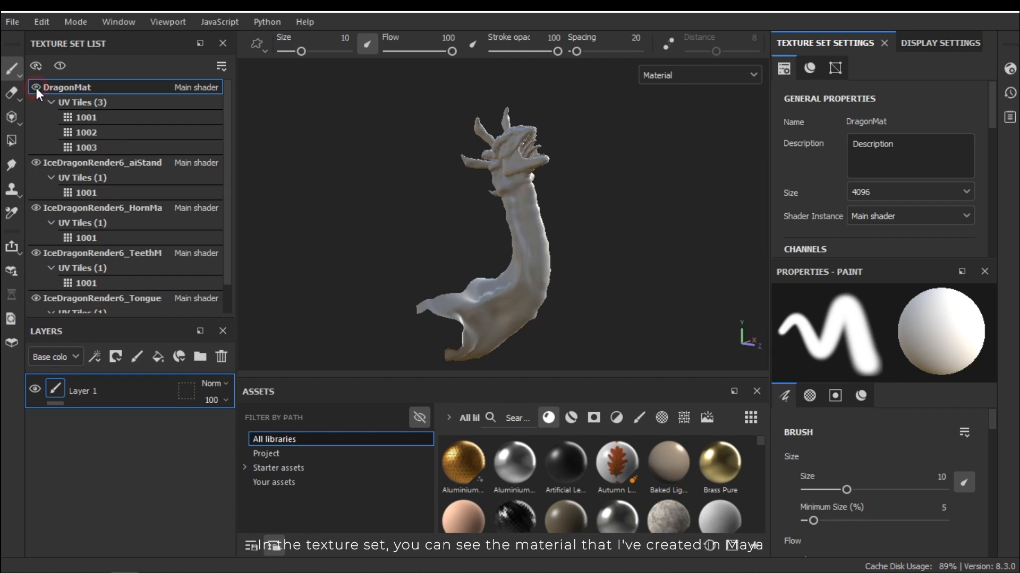
{"action": "left_click", "coordinate": [85, 132]}
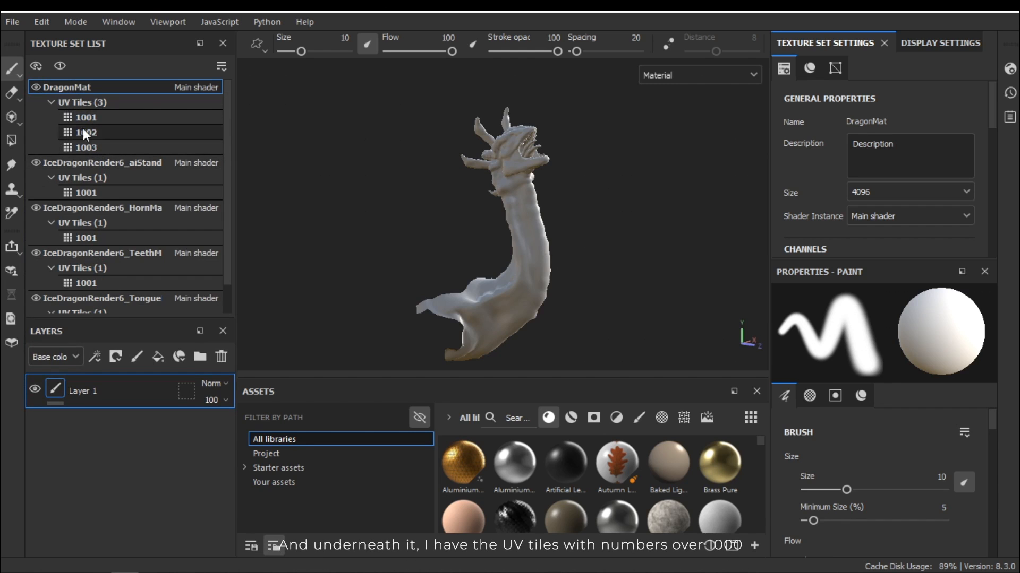
{"action": "left_click", "coordinate": [86, 148]}
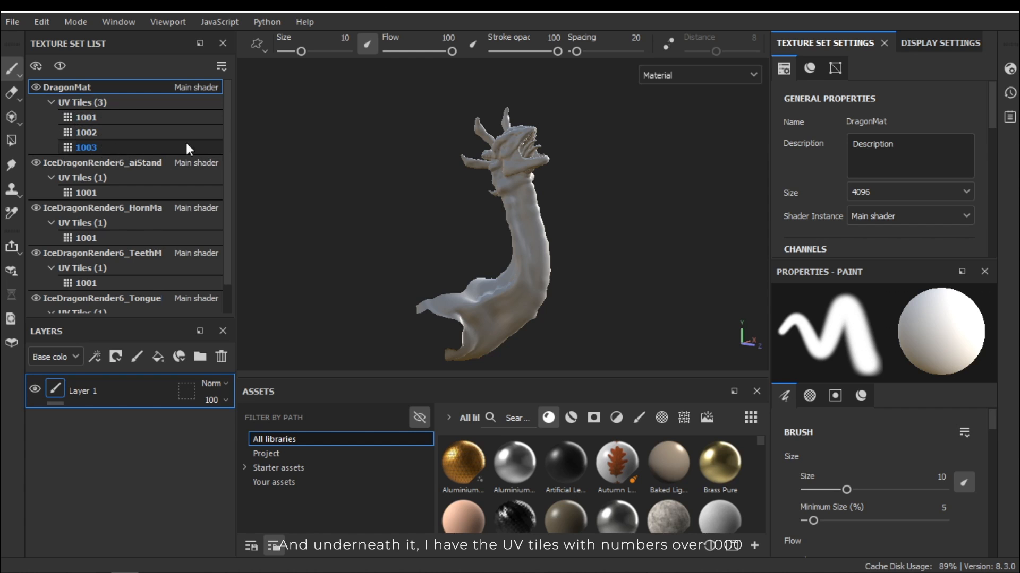
{"action": "key", "text": "f1"}
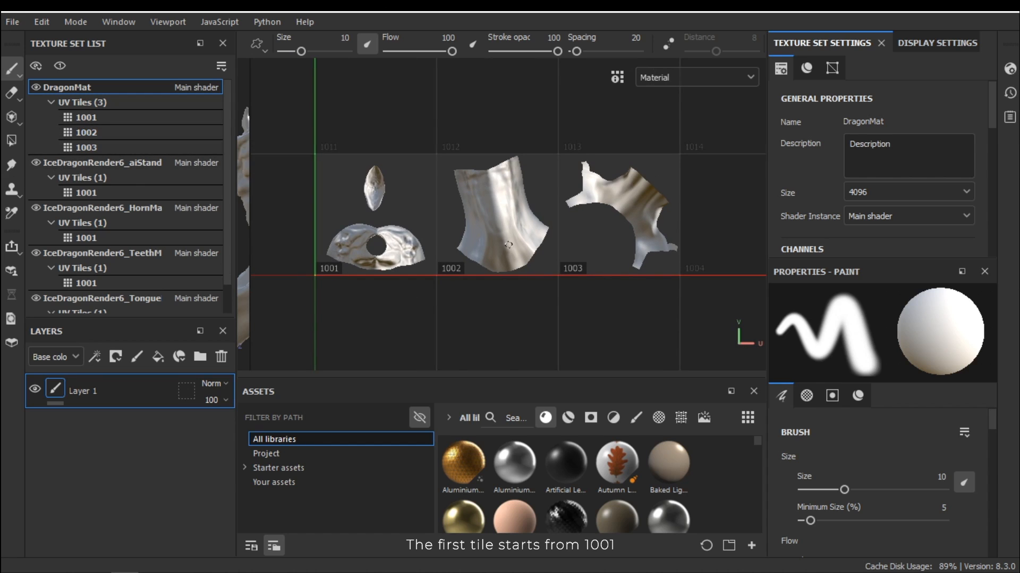
{"action": "mouse_move", "coordinate": [497, 298]}
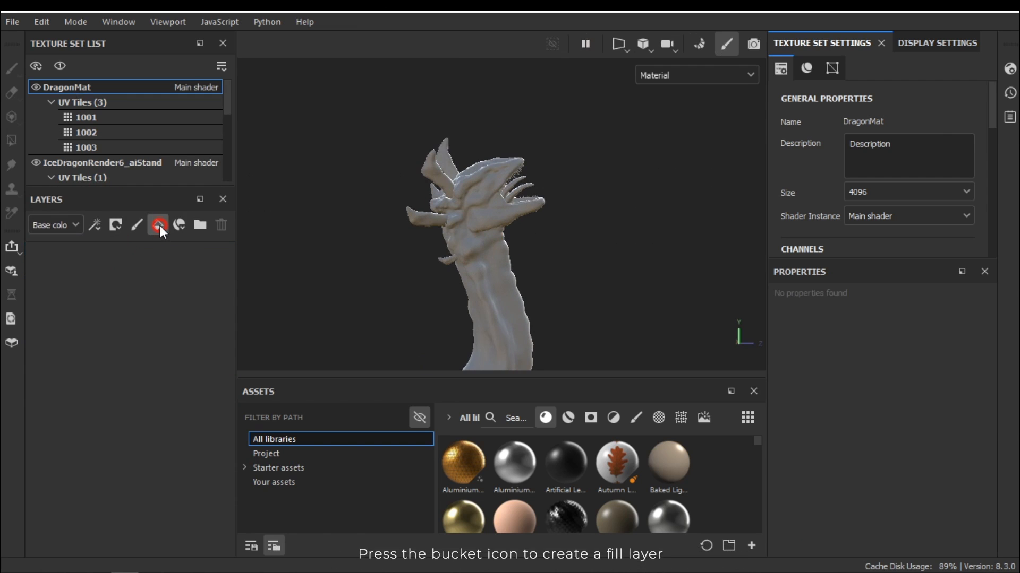
Add a fill layer to DragonMat with only the color channel and a red base color.
{"action": "left_click", "coordinate": [158, 225]}
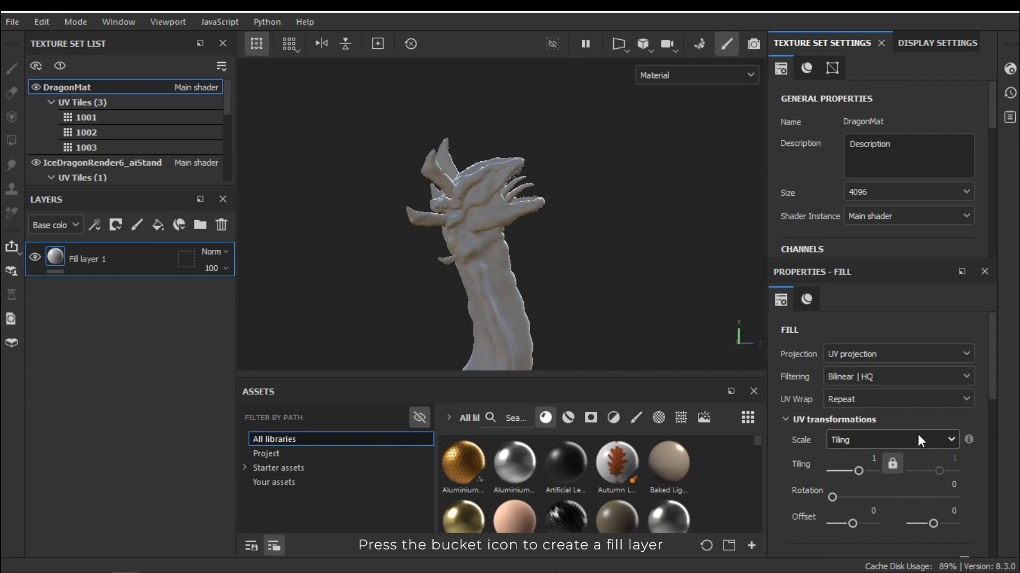
{"action": "left_click", "coordinate": [806, 300]}
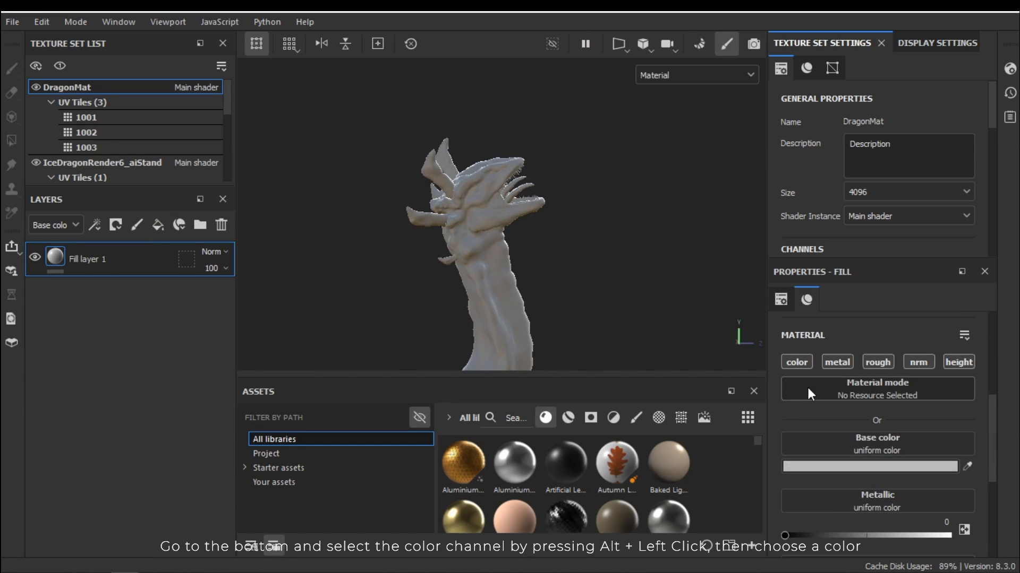
{"action": "left_click", "coordinate": [795, 362]}
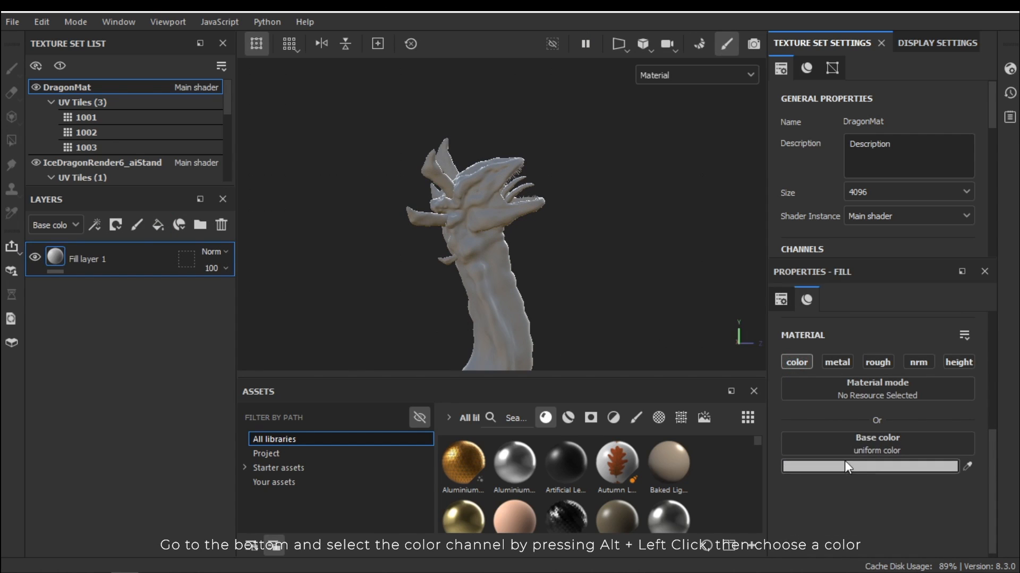
{"action": "left_click", "coordinate": [867, 467]}
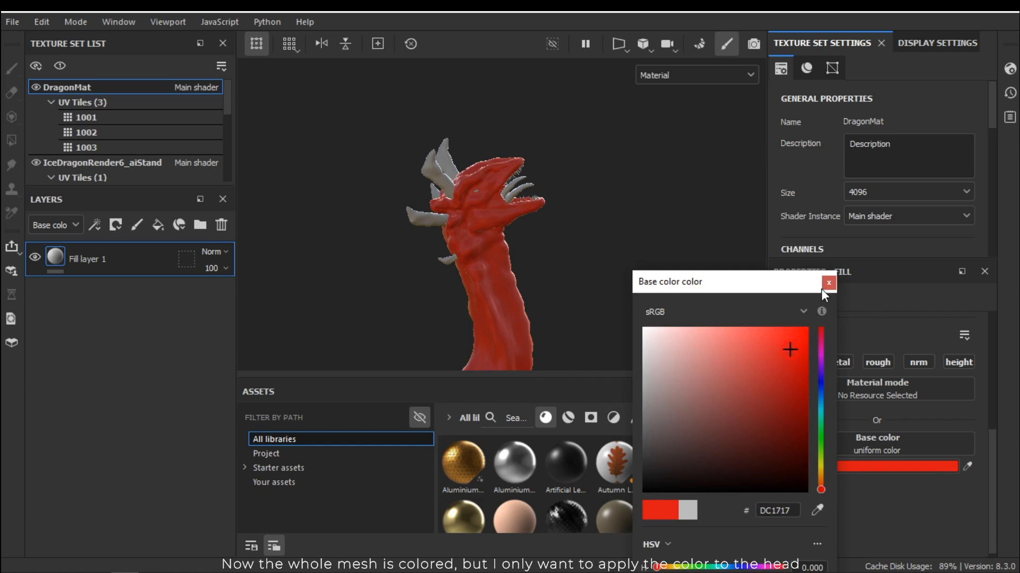
{"action": "left_click", "coordinate": [828, 283]}
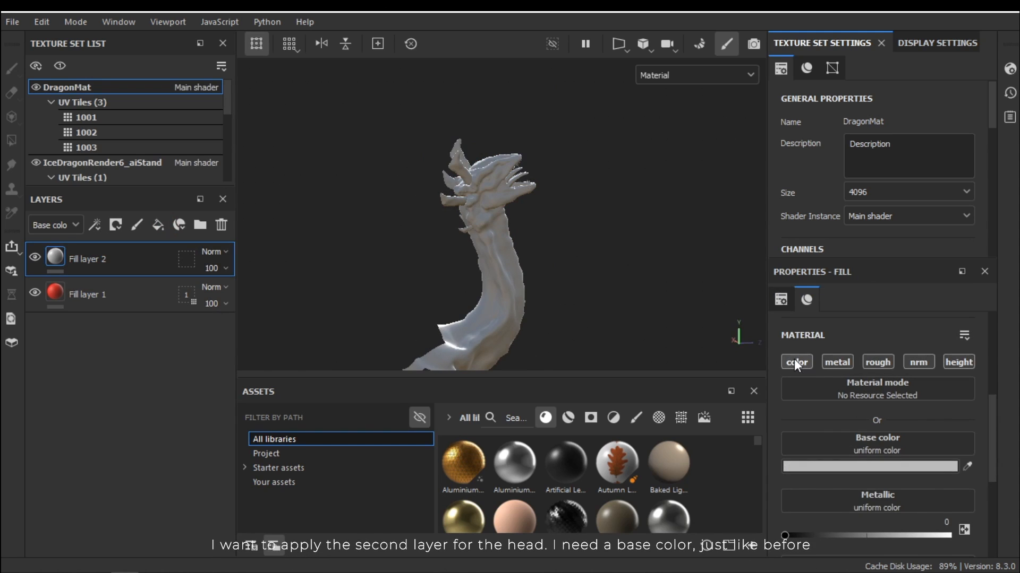
Keep only the color channel on Fill layer 2 before coloring it blue.
{"action": "left_click", "coordinate": [868, 467]}
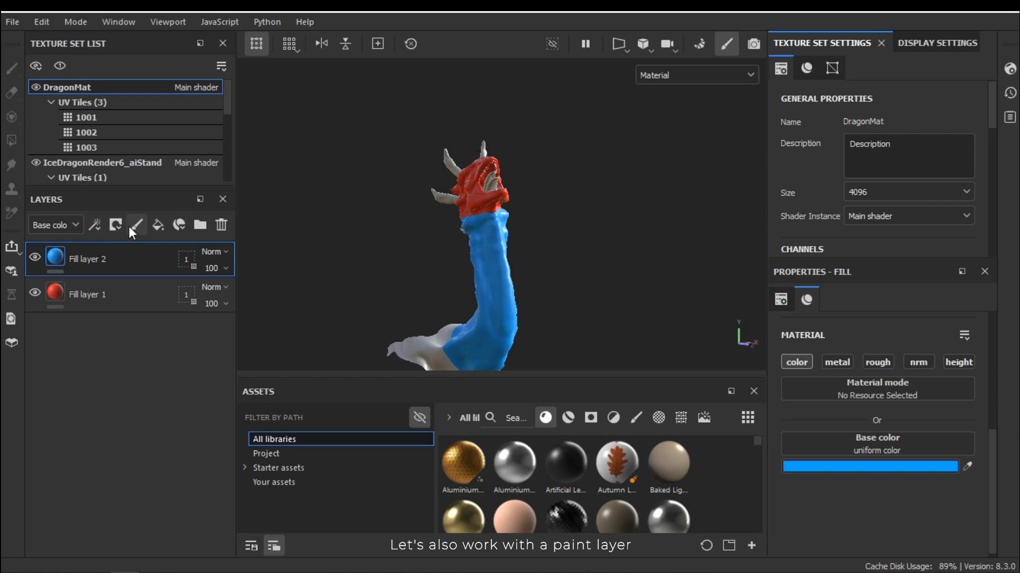
Add a paint layer with the color channel and choose white as its base color.
{"action": "left_click", "coordinate": [136, 225]}
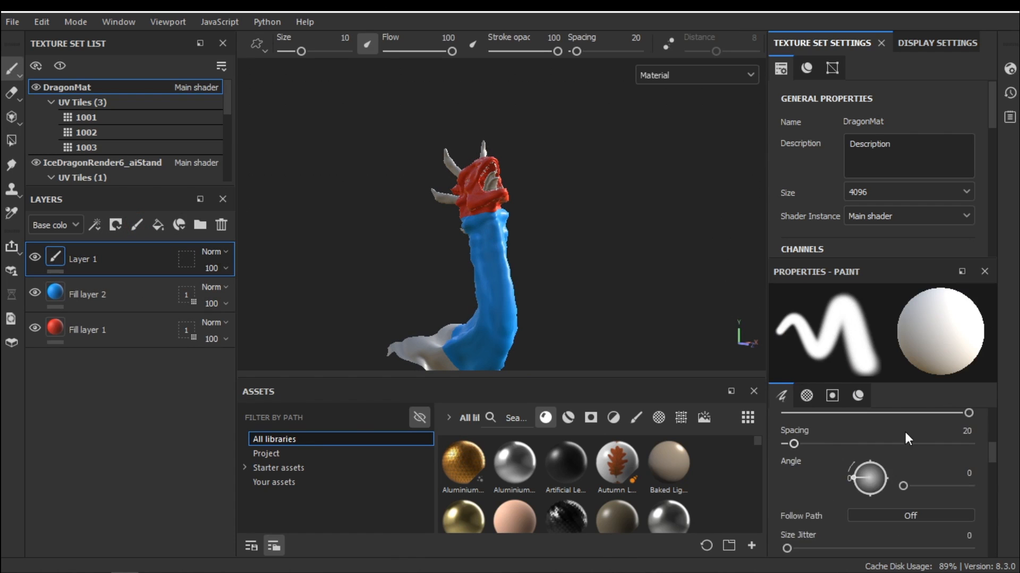
{"action": "left_click", "coordinate": [857, 396]}
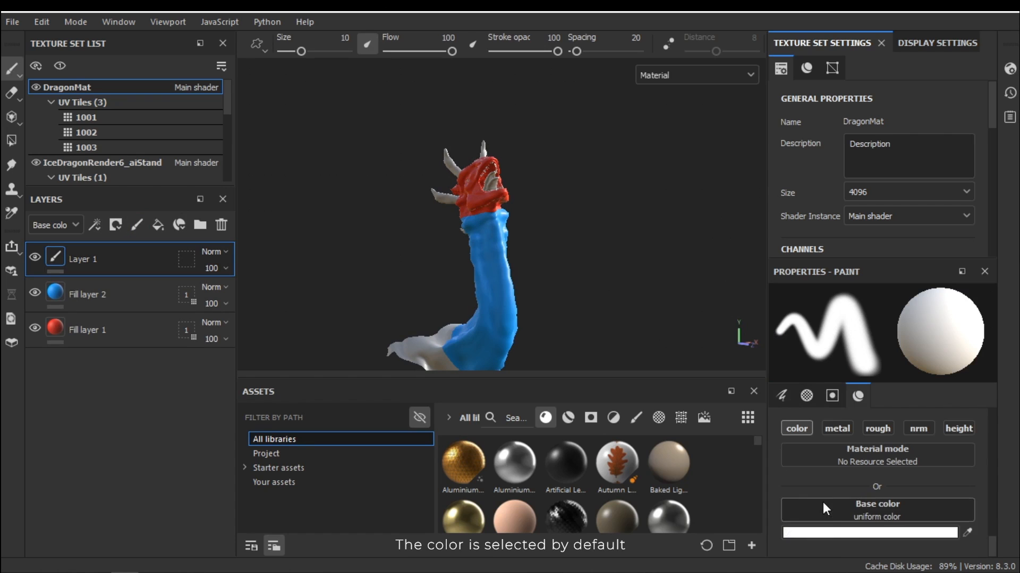
{"action": "left_click", "coordinate": [867, 532]}
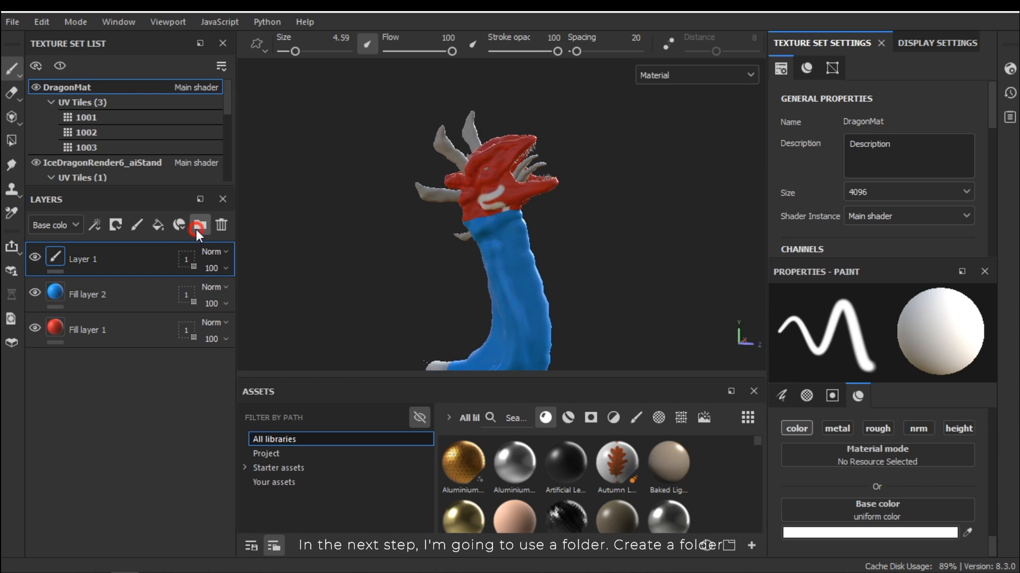
Create Folder 1 for the layers and restrict its UV tile mask to the head tile.
{"action": "left_click", "coordinate": [198, 226]}
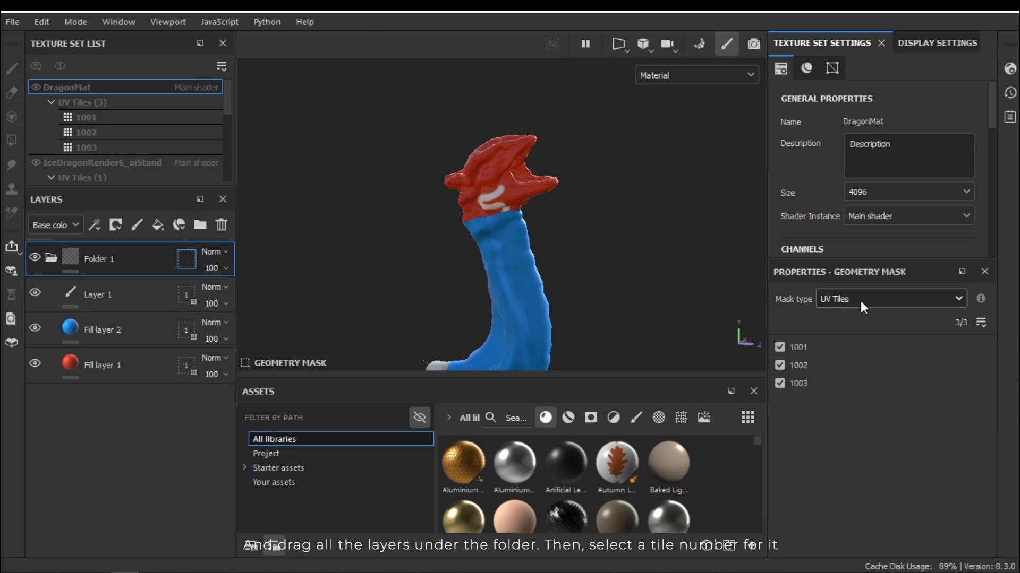
{"action": "left_click", "coordinate": [98, 259]}
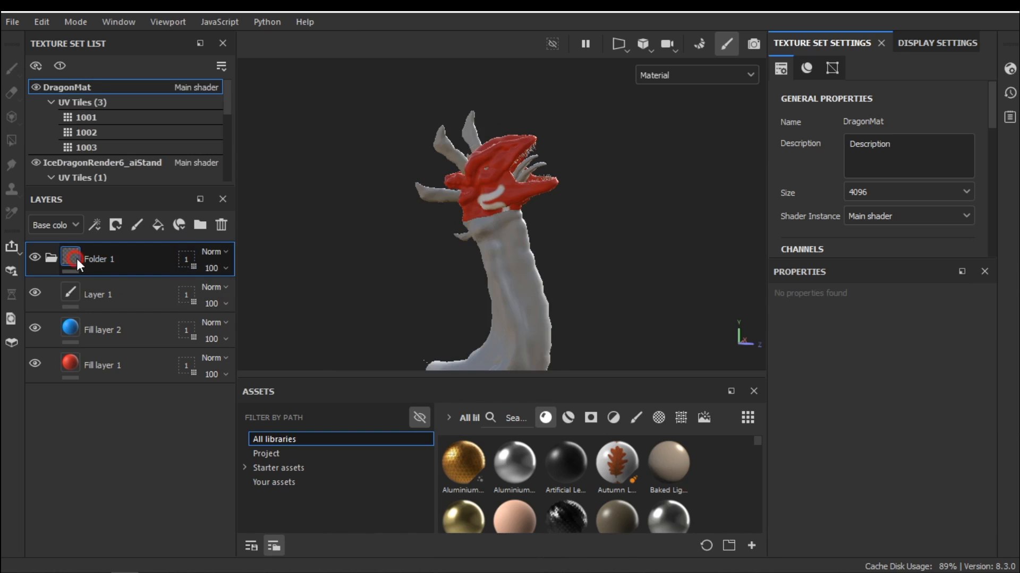
{"action": "left_click", "coordinate": [98, 259]}
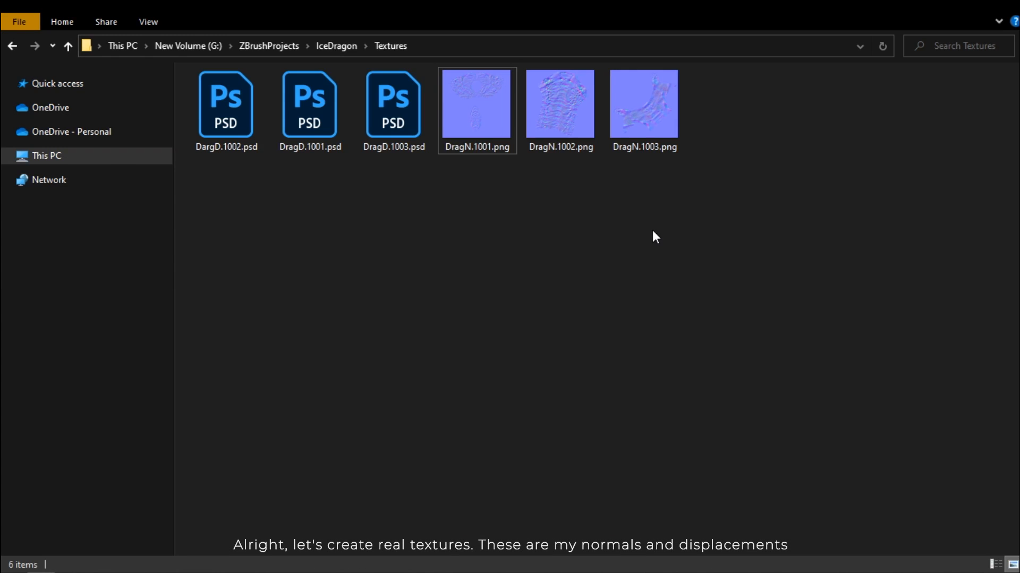
{"action": "mouse_move", "coordinate": [314, 264]}
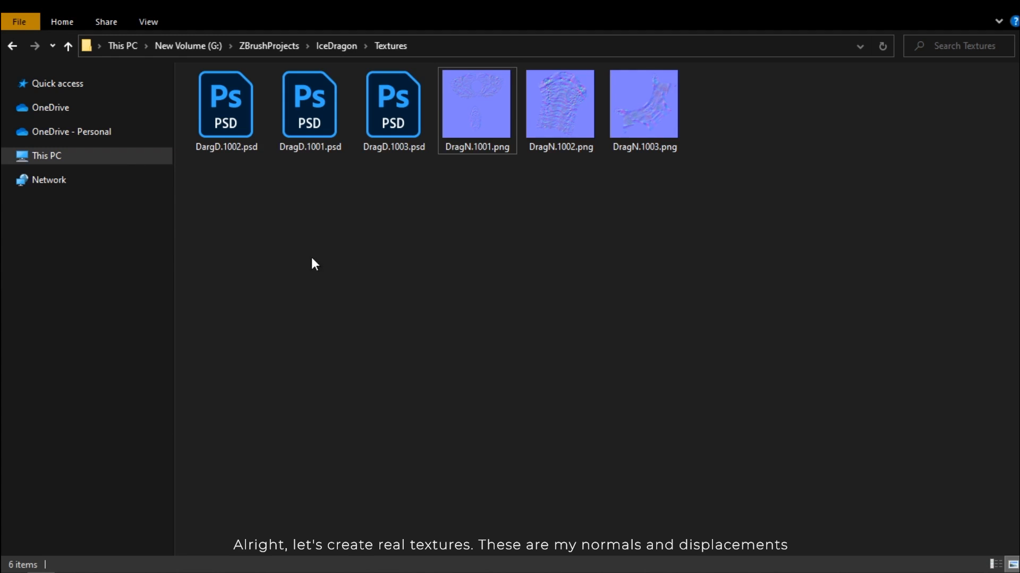
{"action": "left_click", "coordinate": [644, 104]}
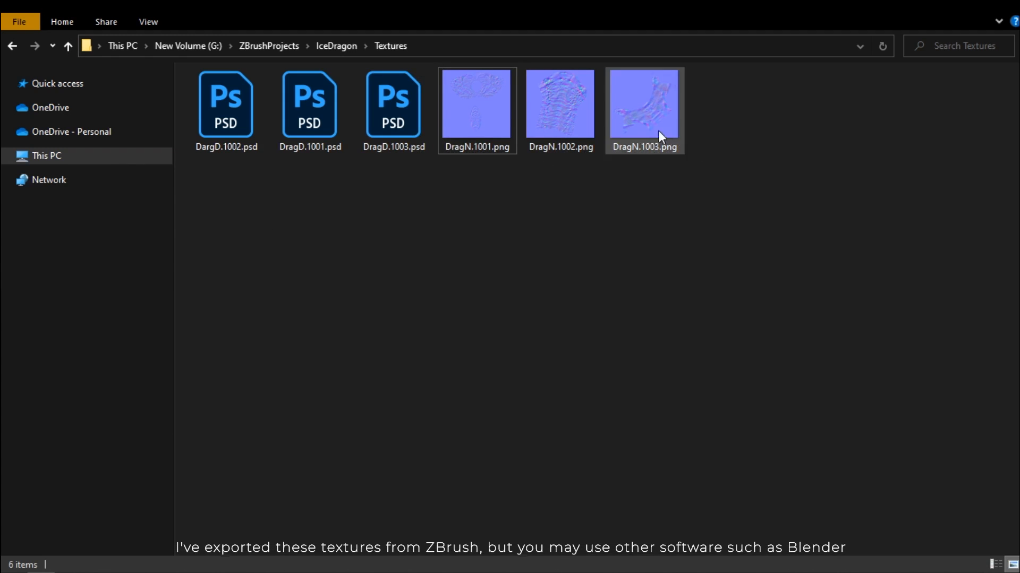
{"action": "left_click", "coordinate": [310, 105]}
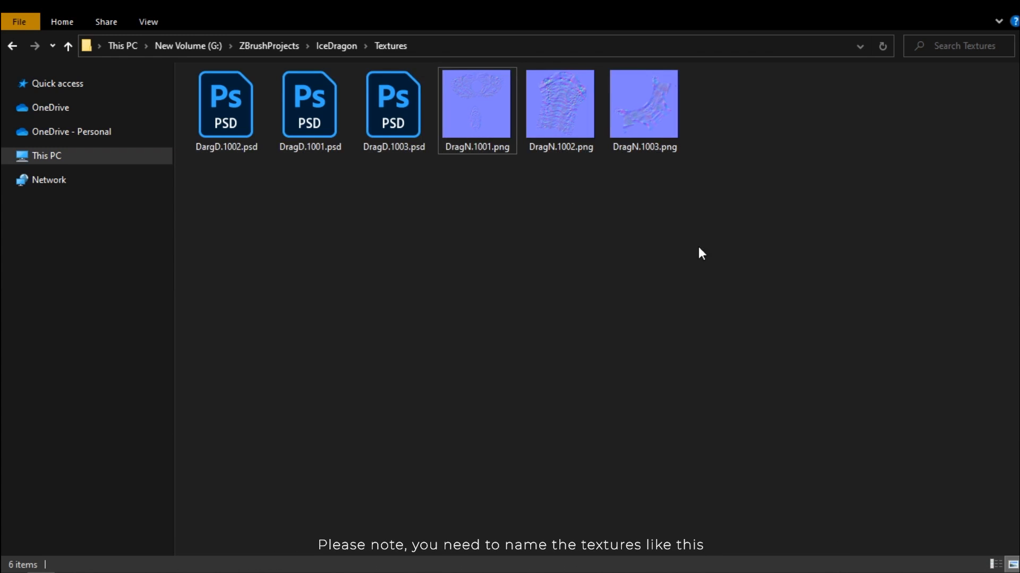
{"action": "mouse_move", "coordinate": [478, 207]}
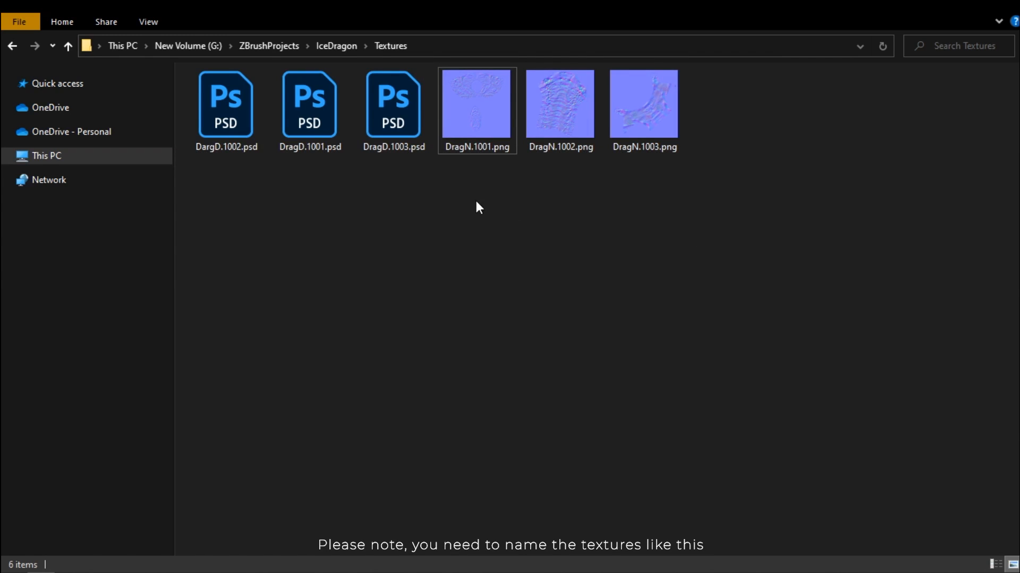
{"action": "left_click", "coordinate": [560, 104]}
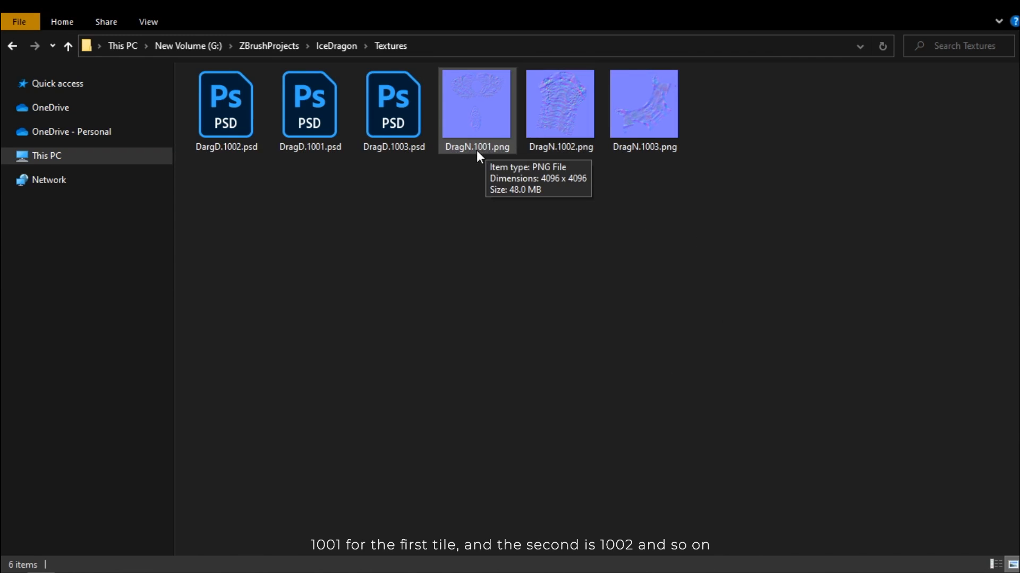
{"action": "left_click", "coordinate": [644, 104]}
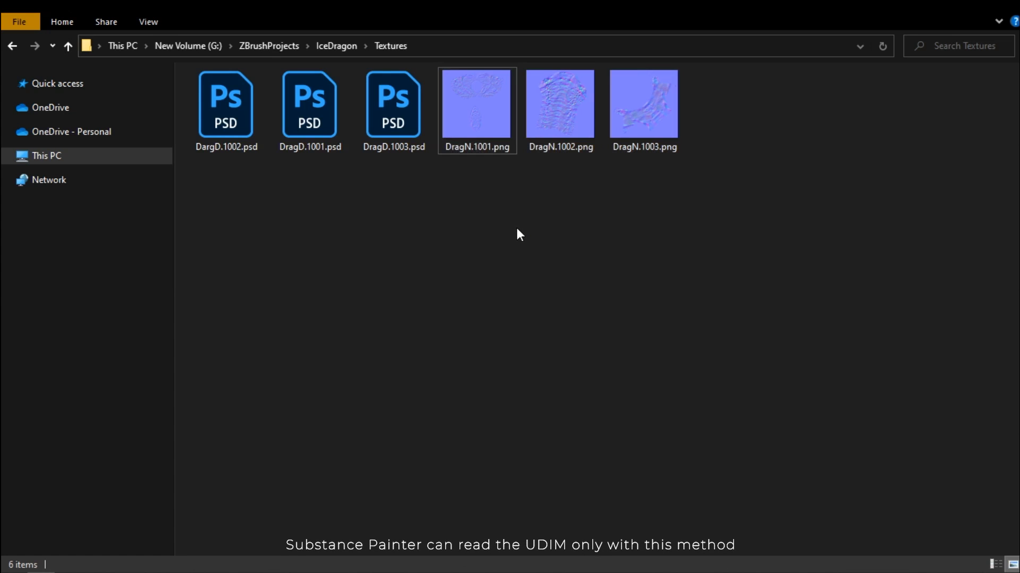
{"action": "mouse_move", "coordinate": [606, 217]}
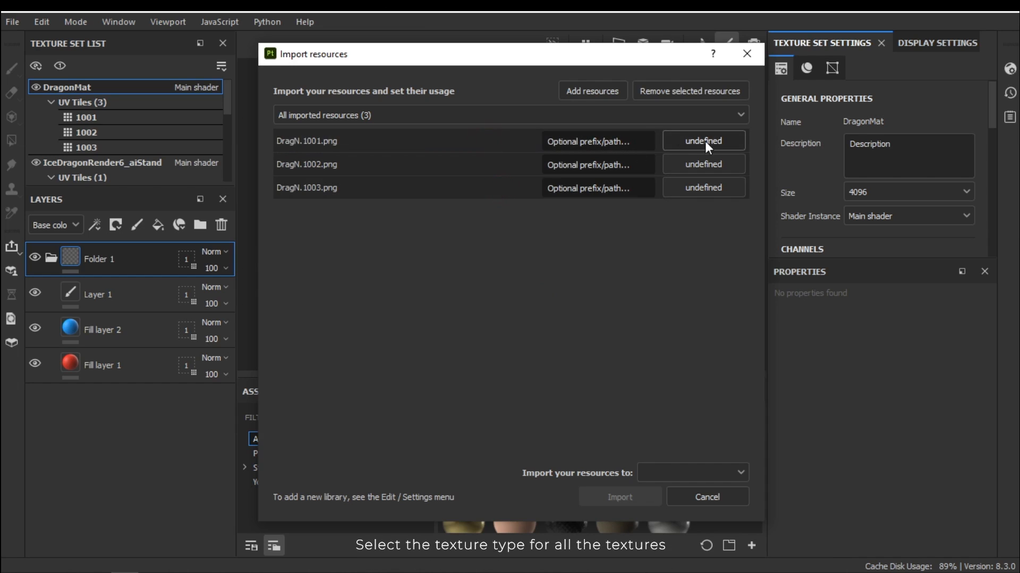
Import the three DragN normal-map PNGs as textures into the current project.
{"action": "left_click", "coordinate": [702, 140]}
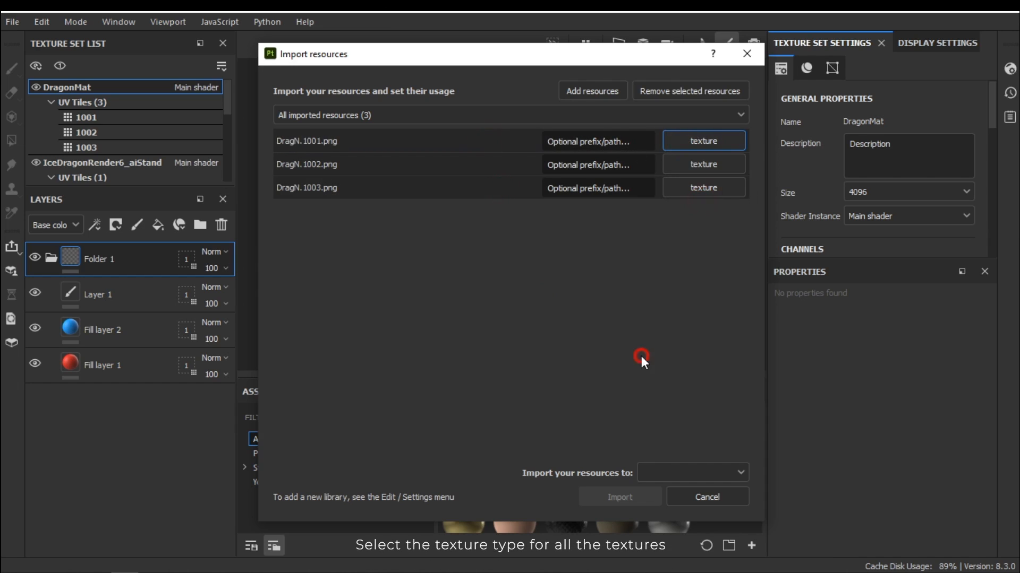
{"action": "left_click", "coordinate": [691, 471]}
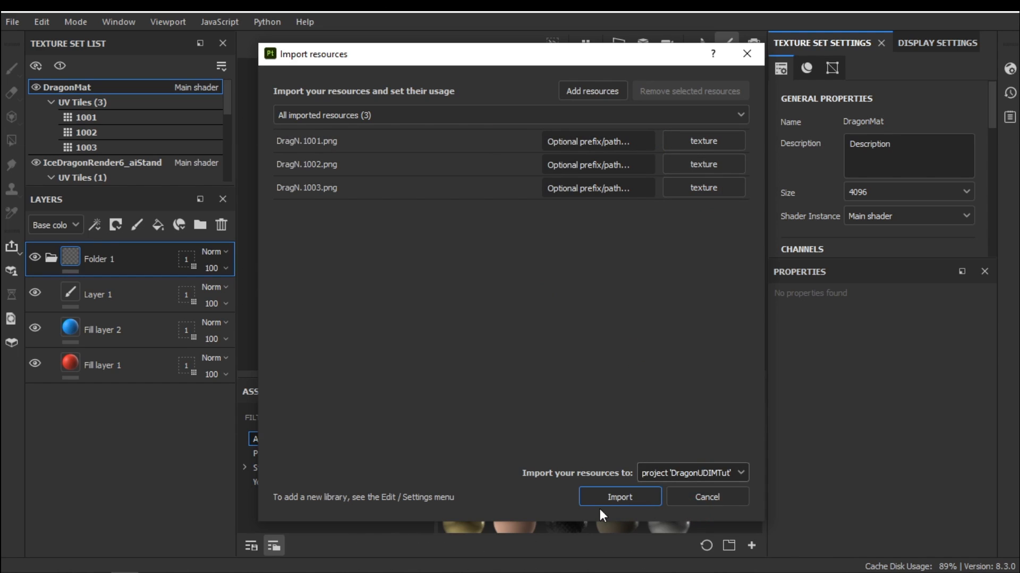
{"action": "left_click", "coordinate": [618, 497]}
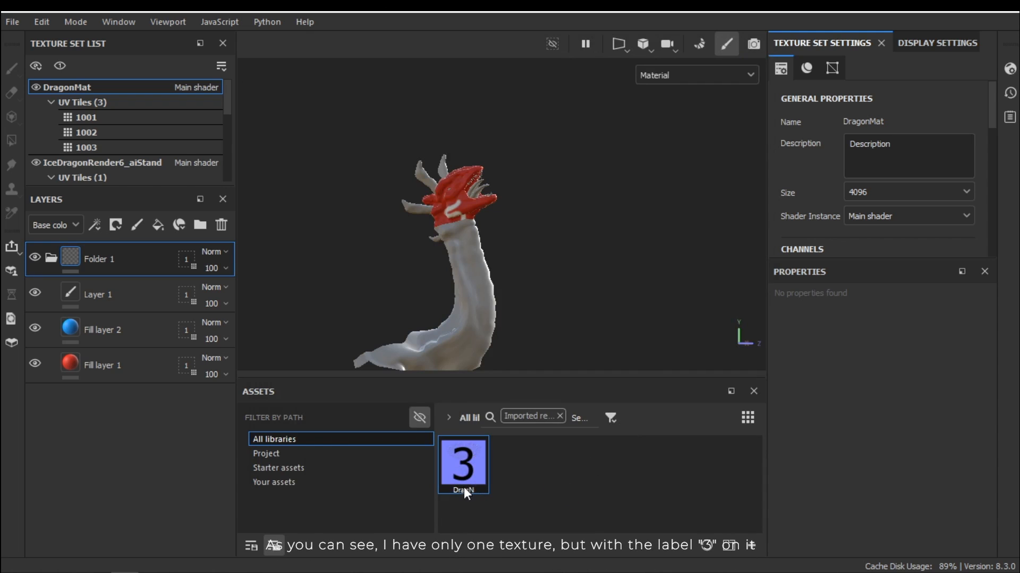
{"action": "mouse_move", "coordinate": [549, 481]}
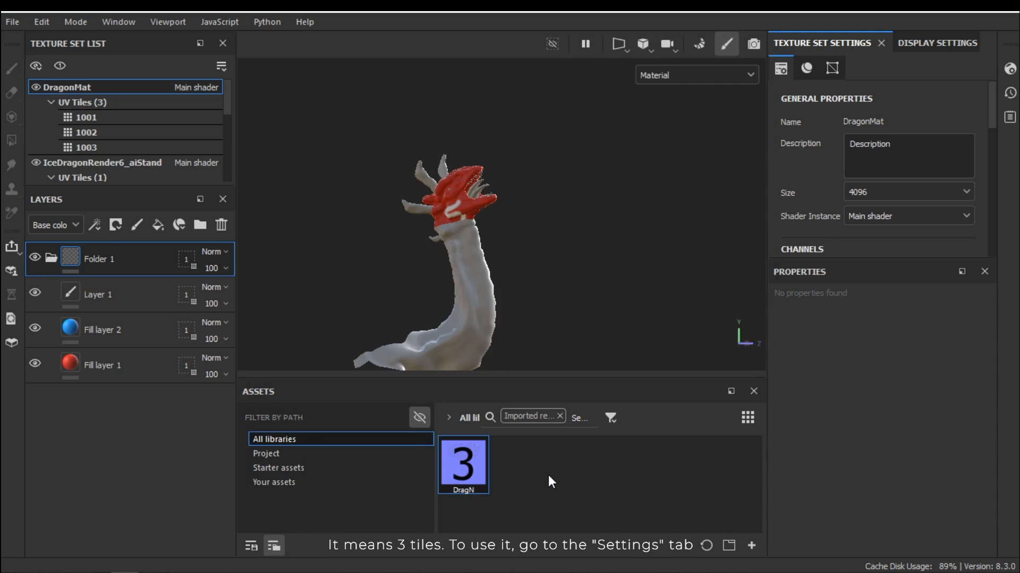
{"action": "mouse_move", "coordinate": [499, 319]}
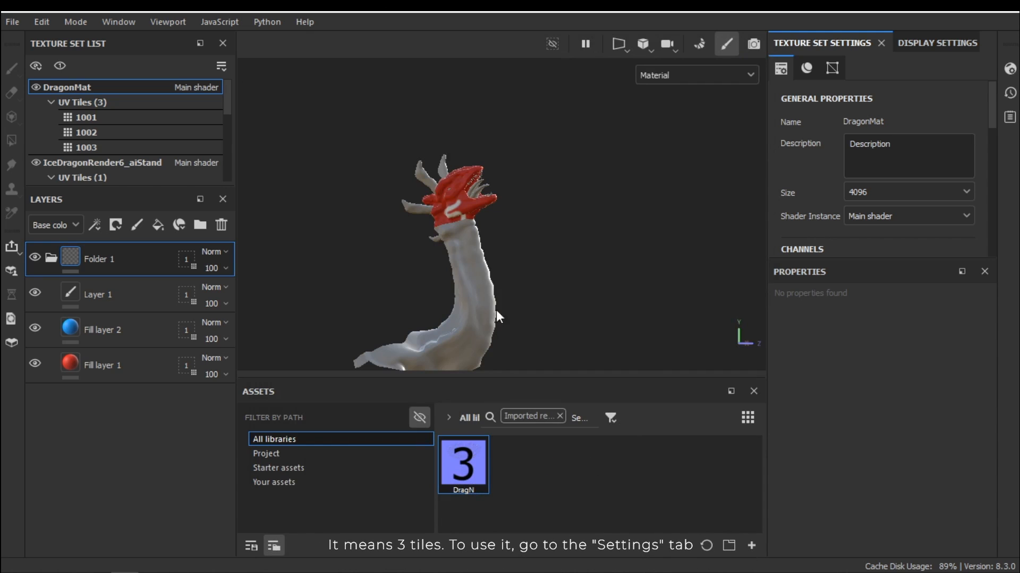
Assign the three-tile DragN texture to DragonMat's normal mesh map slot and inspect the detail.
{"action": "left_click", "coordinate": [806, 68]}
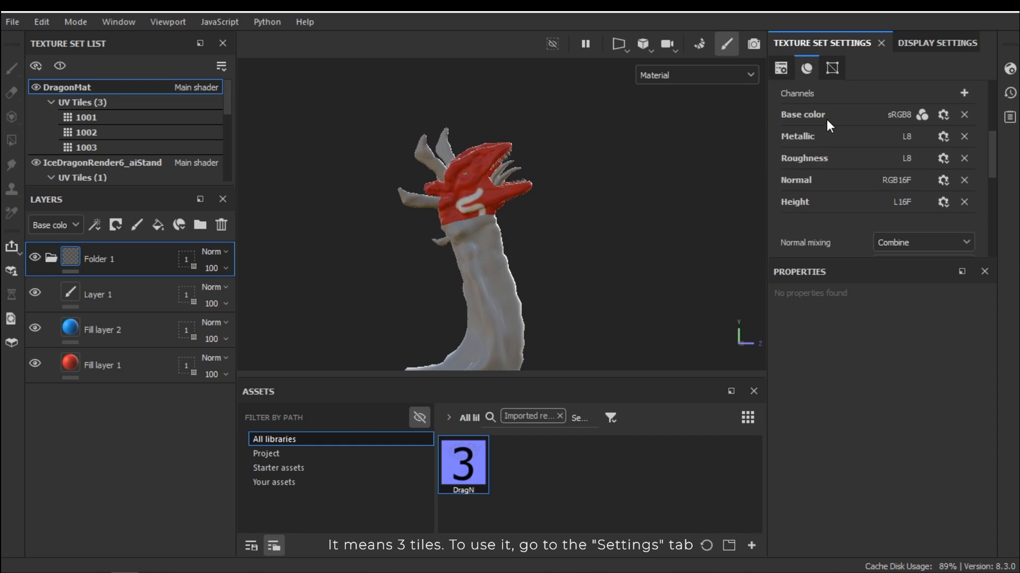
{"action": "left_click", "coordinate": [833, 68]}
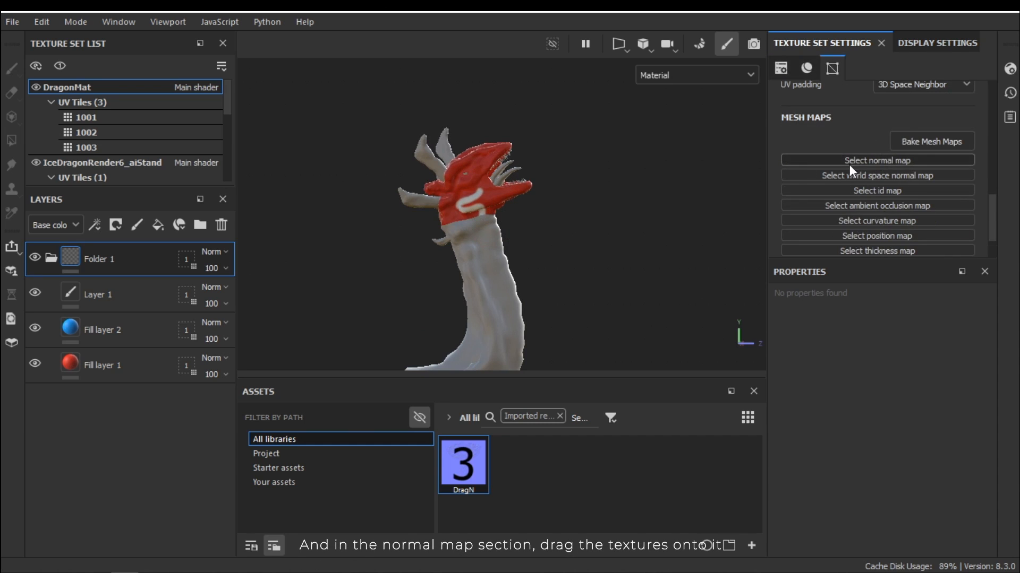
{"action": "mouse_move", "coordinate": [478, 465]}
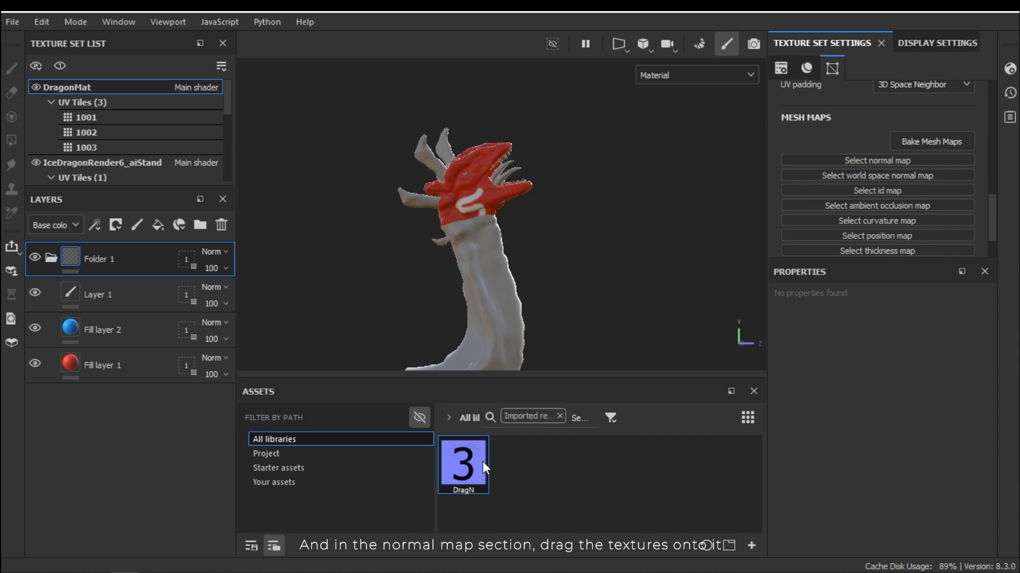
{"action": "left_click_drag", "start_coordinate": [463, 466], "coordinate": [839, 160]}
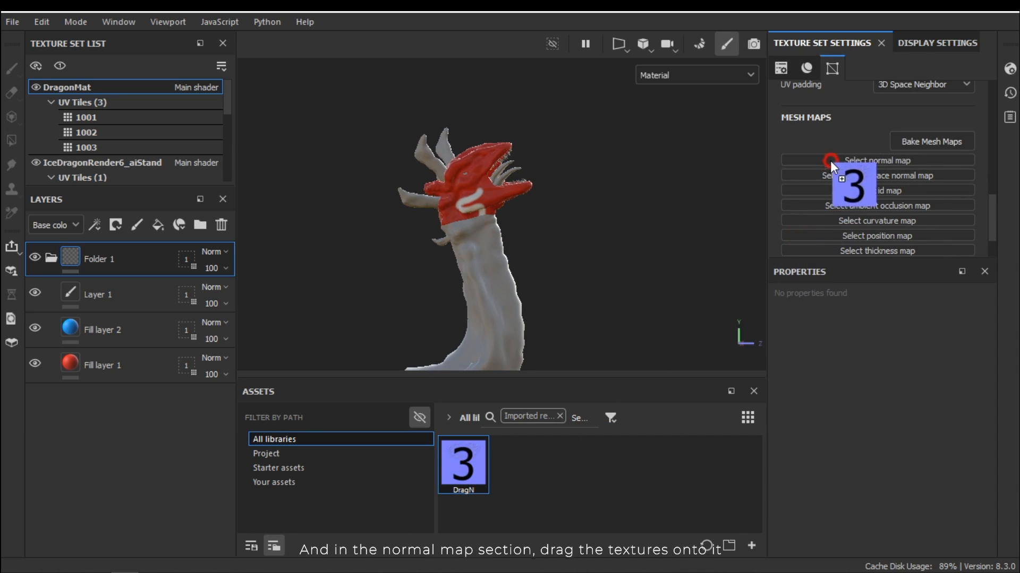
{"action": "left_click_drag", "start_coordinate": [462, 465], "coordinate": [876, 161]}
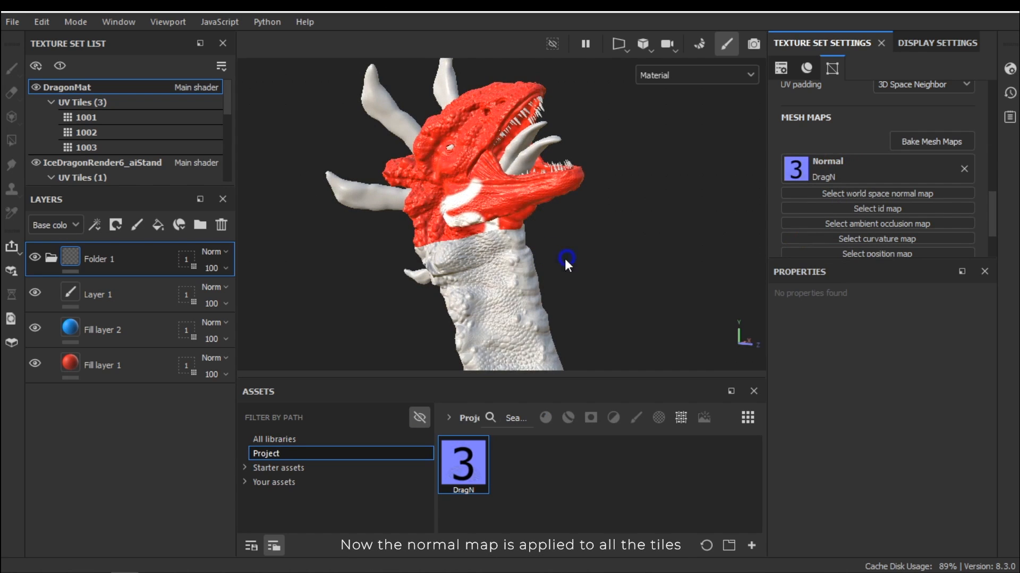
{"action": "left_click_drag", "start_coordinate": [569, 265], "coordinate": [597, 299]}
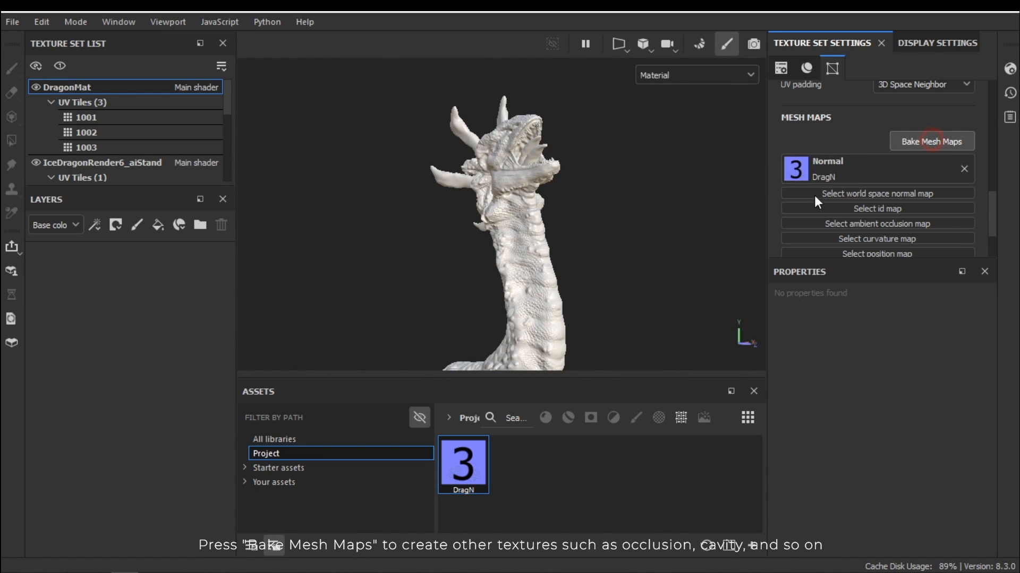
Select all mesh maps except Normal and set the bake output size to 4096.
{"action": "left_click", "coordinate": [932, 141]}
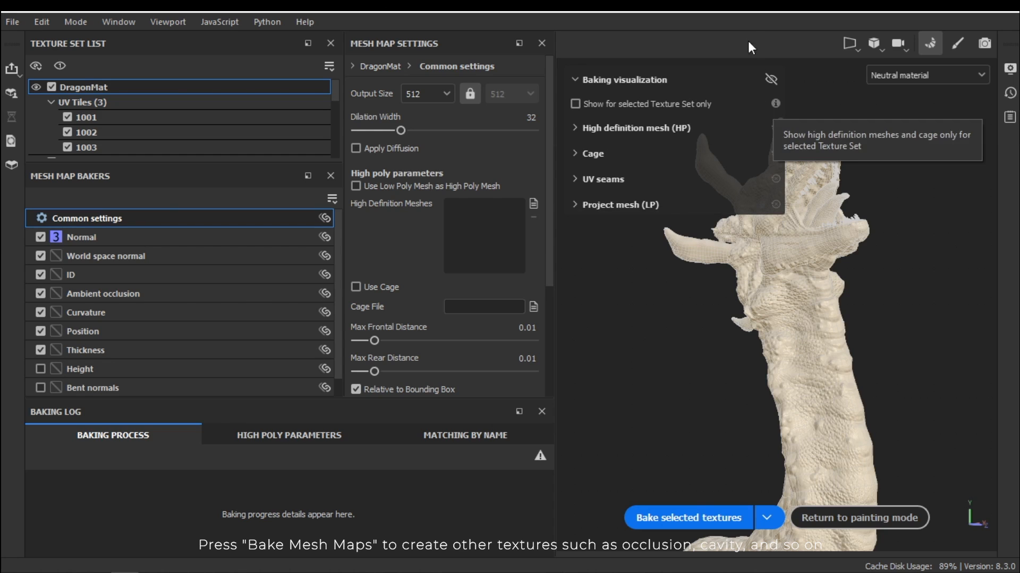
{"action": "left_click", "coordinate": [82, 331]}
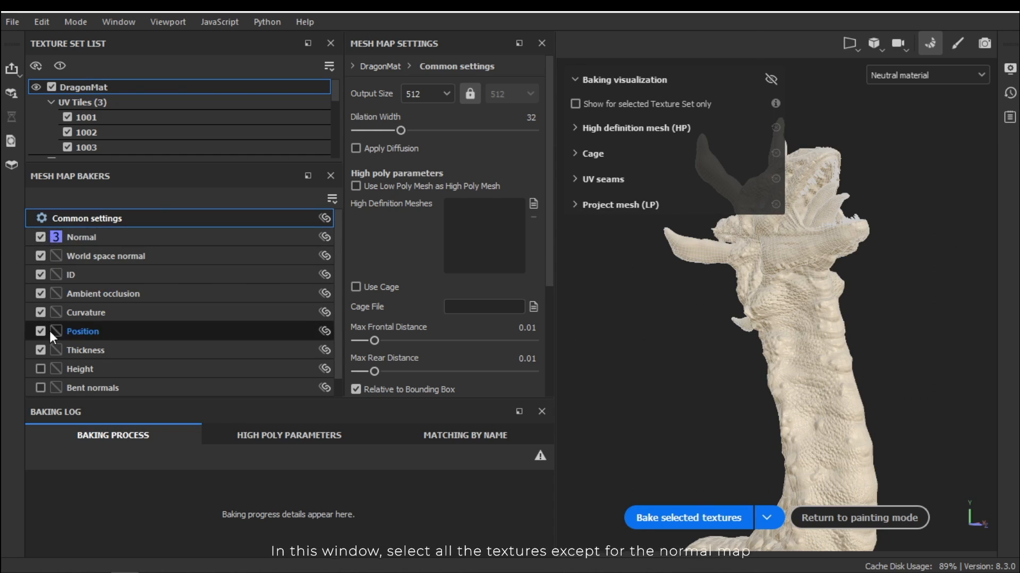
{"action": "left_click", "coordinate": [79, 236]}
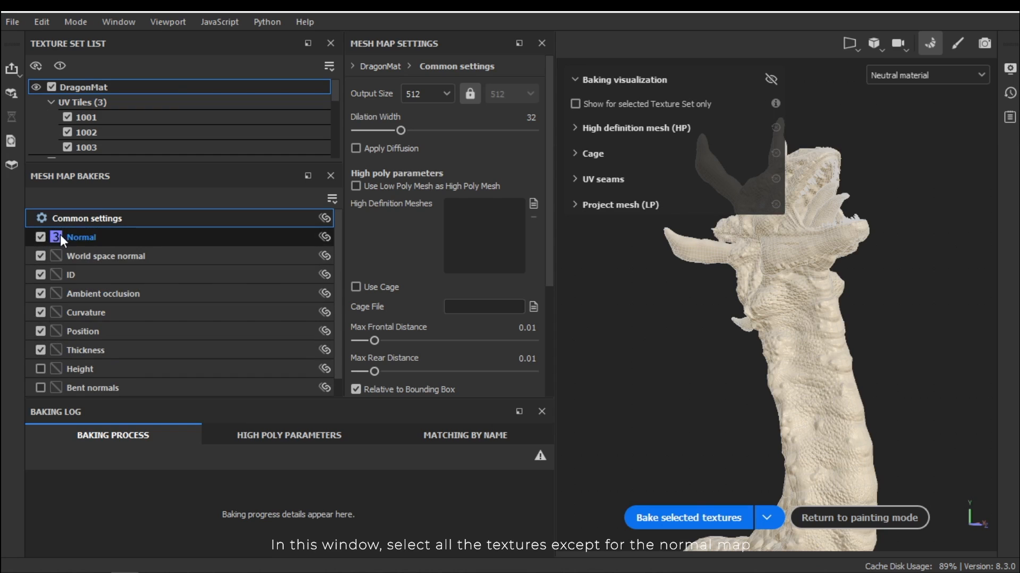
{"action": "left_click", "coordinate": [41, 237]}
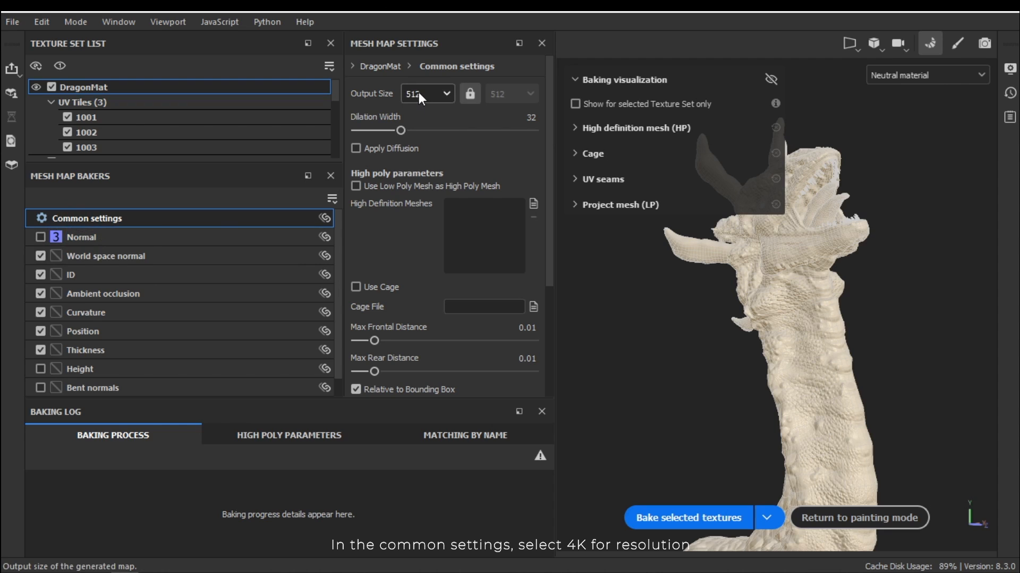
{"action": "left_click", "coordinate": [426, 94]}
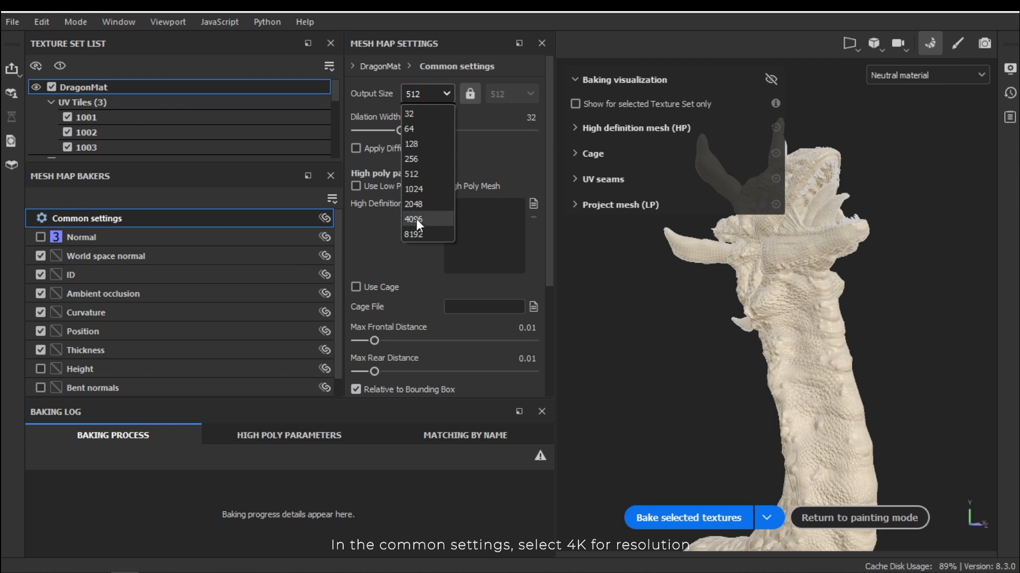
{"action": "left_click", "coordinate": [414, 219]}
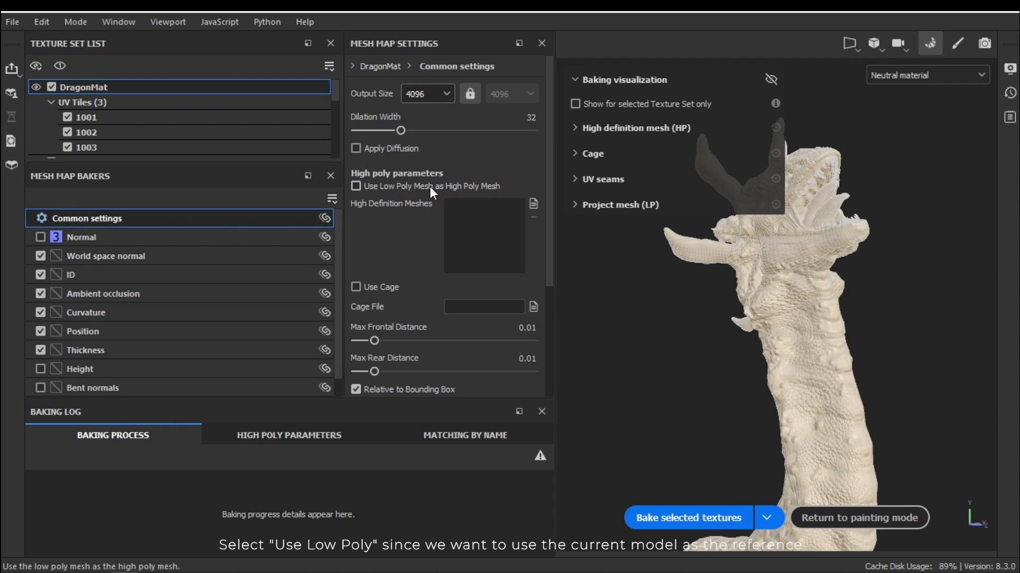
Use the low-poly mesh as high-poly source, generate curvature from the normal map, and bake.
{"action": "scroll", "scroll_direction": "down", "scroll_amount": 3}
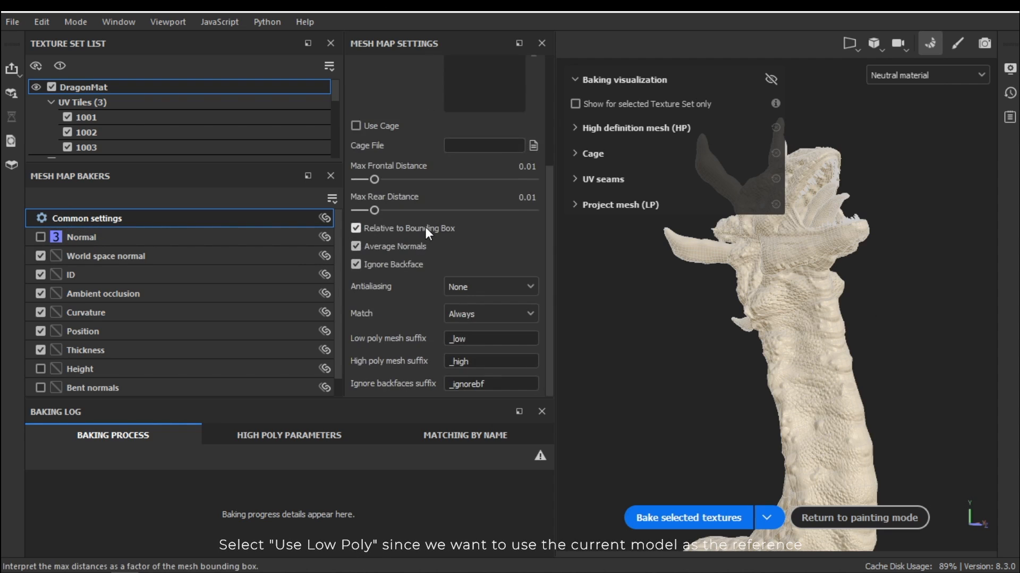
{"action": "left_click", "coordinate": [85, 312]}
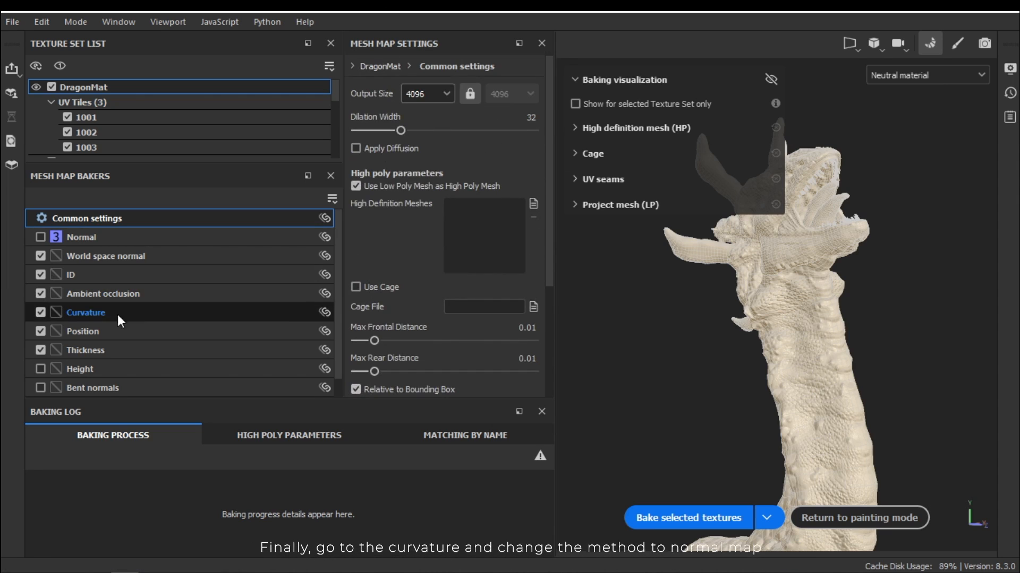
{"action": "left_click", "coordinate": [85, 312]}
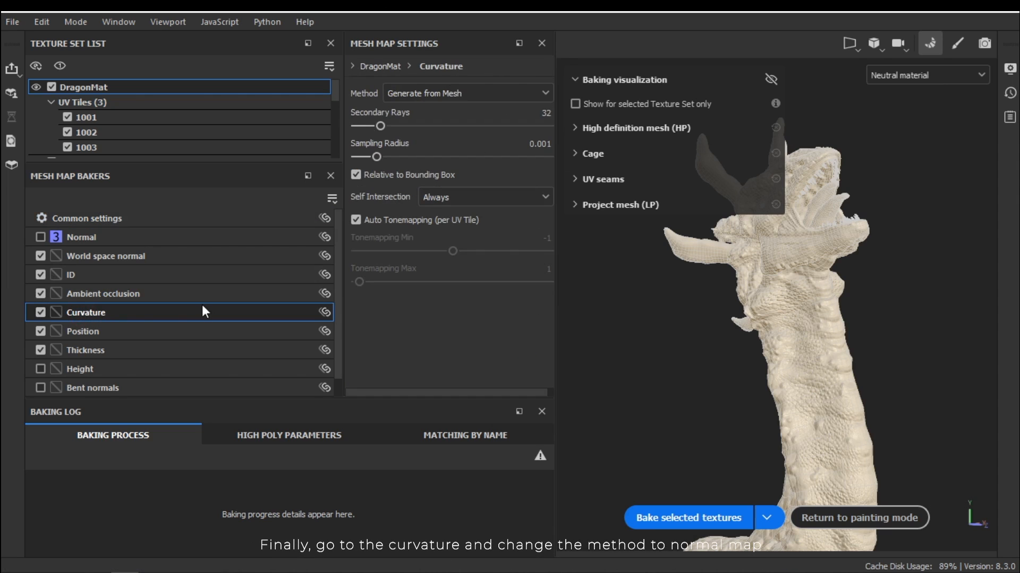
{"action": "left_click", "coordinate": [467, 92]}
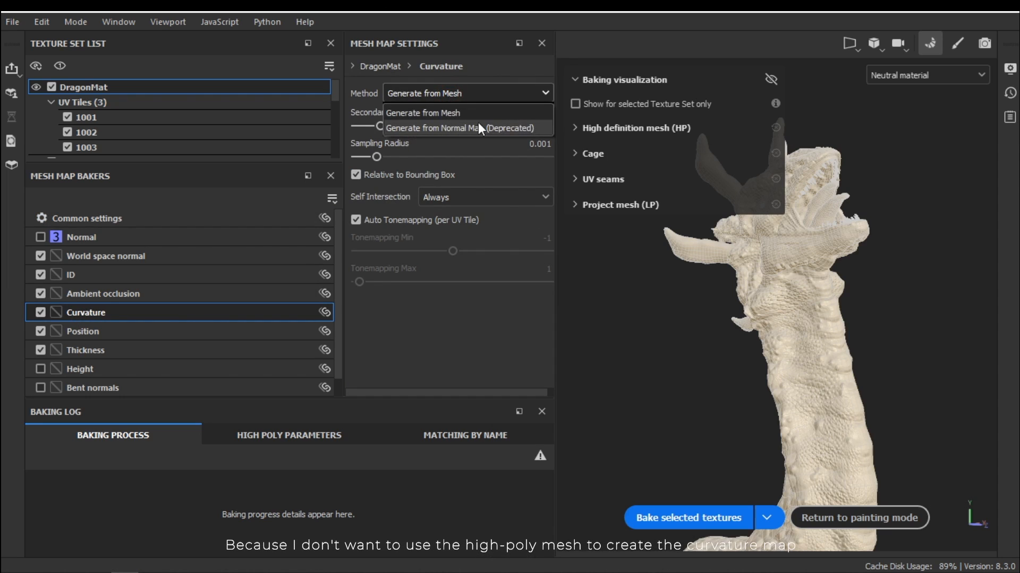
{"action": "left_click", "coordinate": [461, 127]}
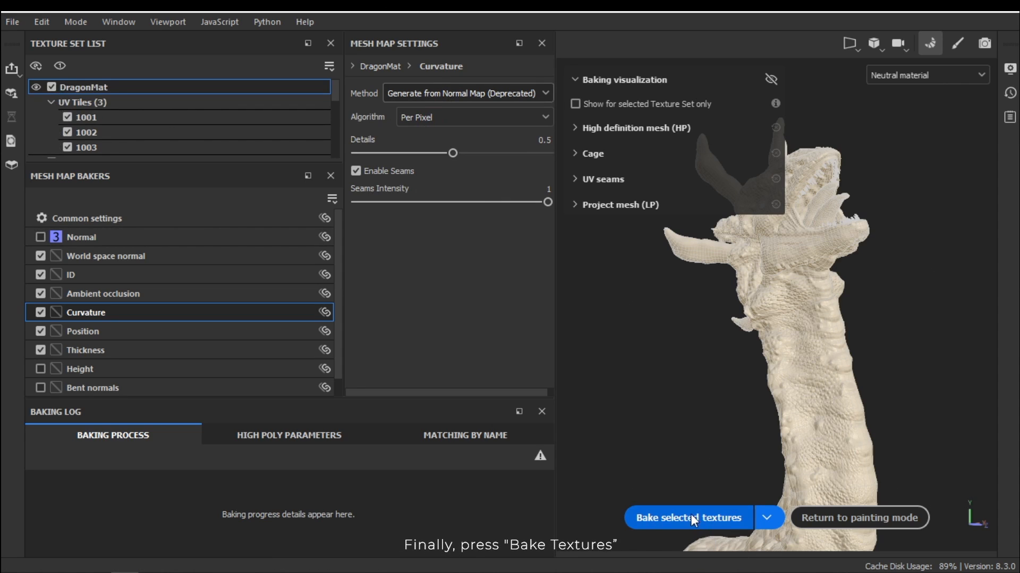
{"action": "left_click", "coordinate": [687, 517]}
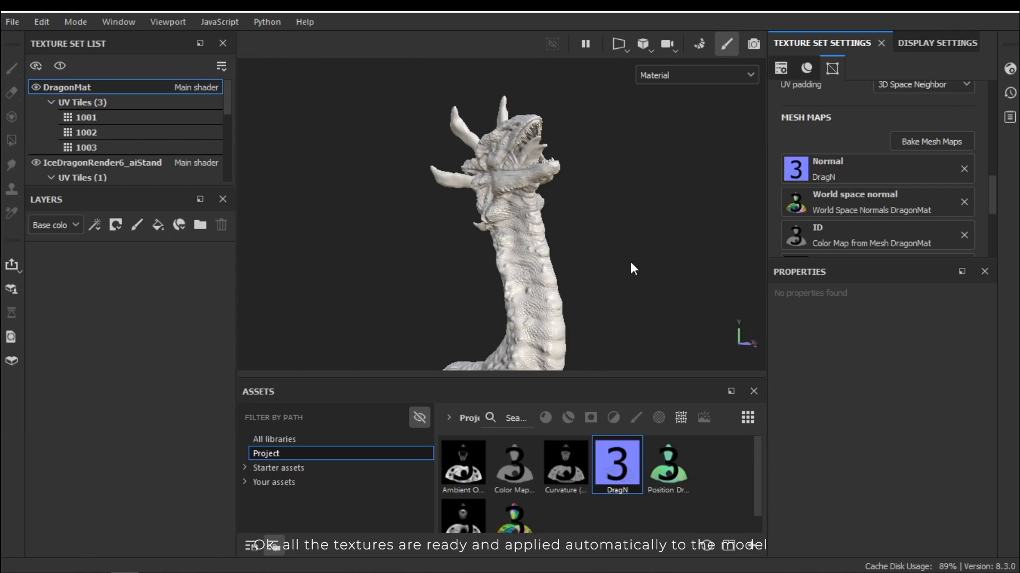
Apply the PFlounderSkin smart material from Your assets onto DragonMat's layer stack.
{"action": "scroll", "scroll_direction": "down", "scroll_amount": 3}
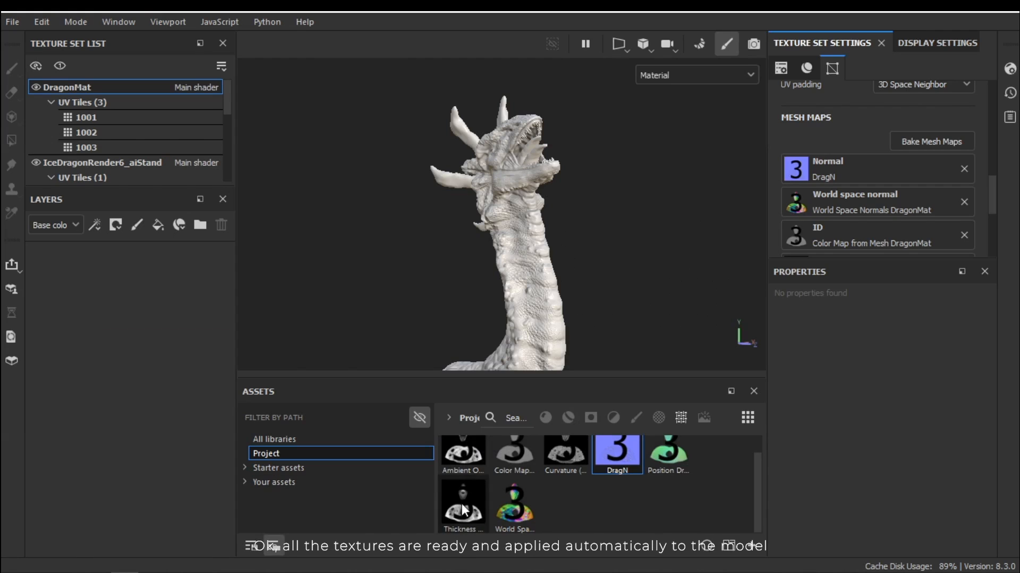
{"action": "left_click", "coordinate": [274, 482]}
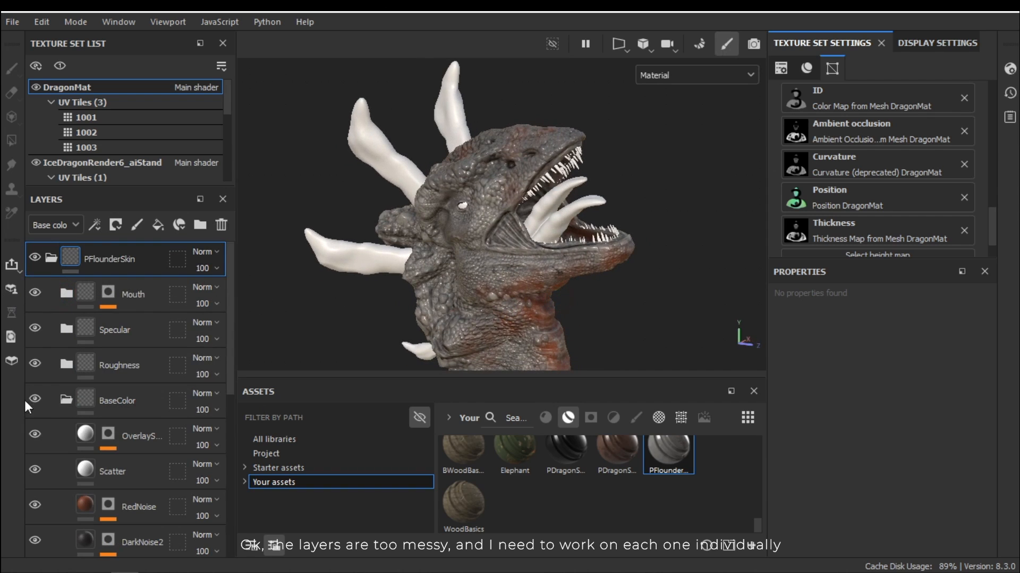
{"action": "left_click", "coordinate": [897, 466]}
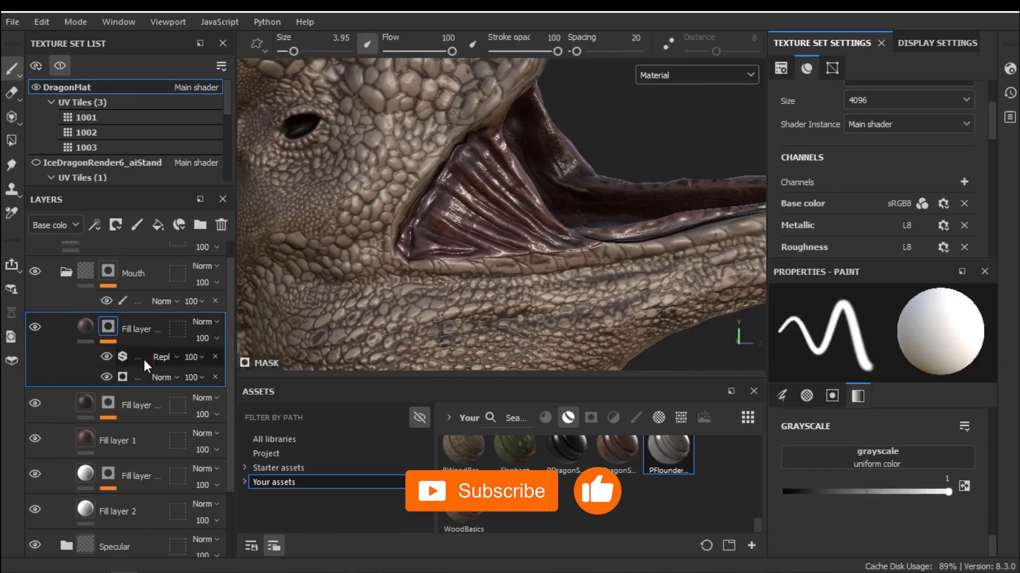
Duplicate the PFlounderSkin group as PFlounderSkin2 for the other UV tiles and rename it.
{"action": "left_click", "coordinate": [134, 404]}
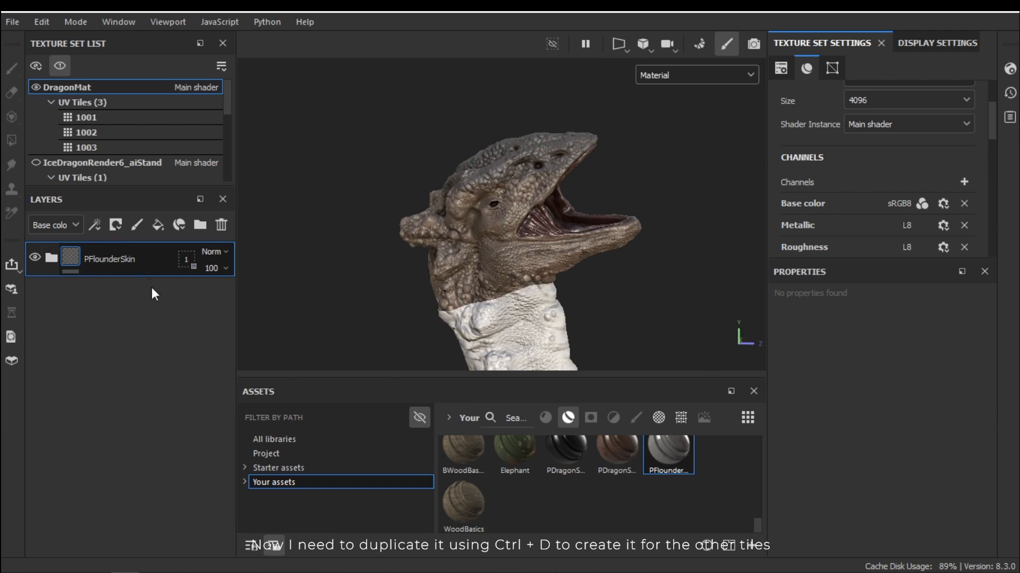
{"action": "key", "text": "ctrl+d"}
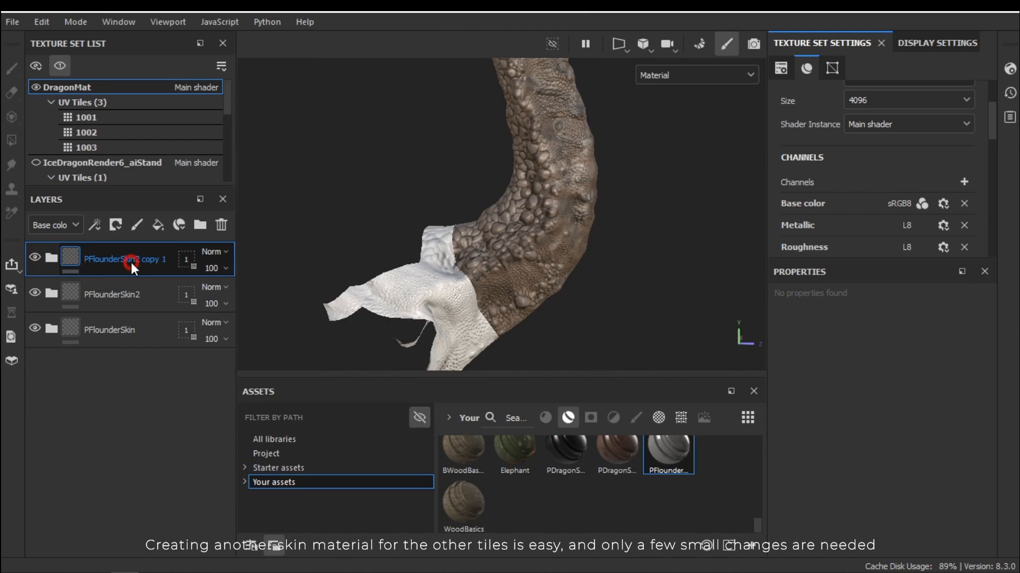
{"action": "double_click", "coordinate": [126, 259]}
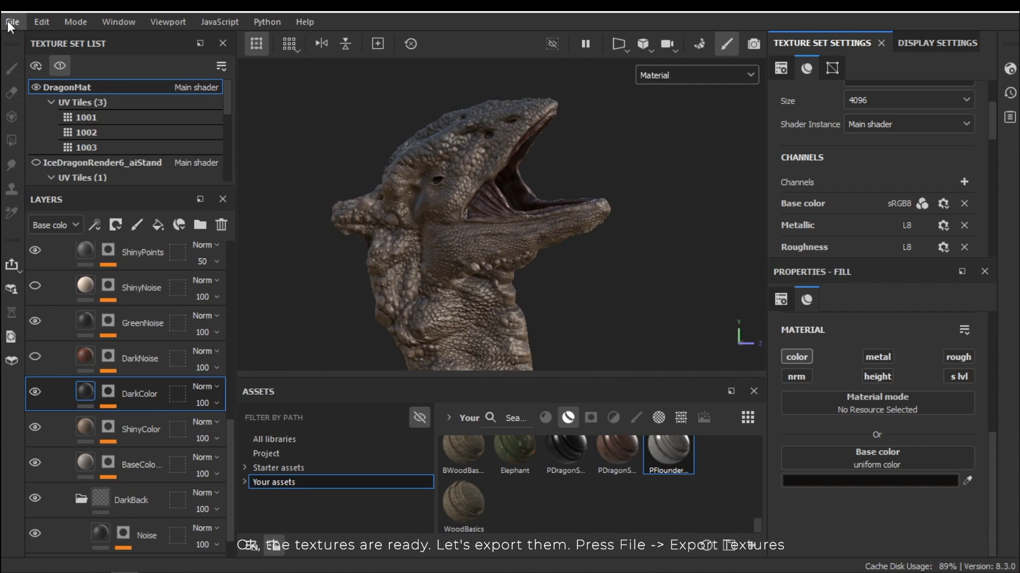
Start Export Textures, keeping the current output template and reviewing DragonMat's texture list.
{"action": "left_click", "coordinate": [12, 21]}
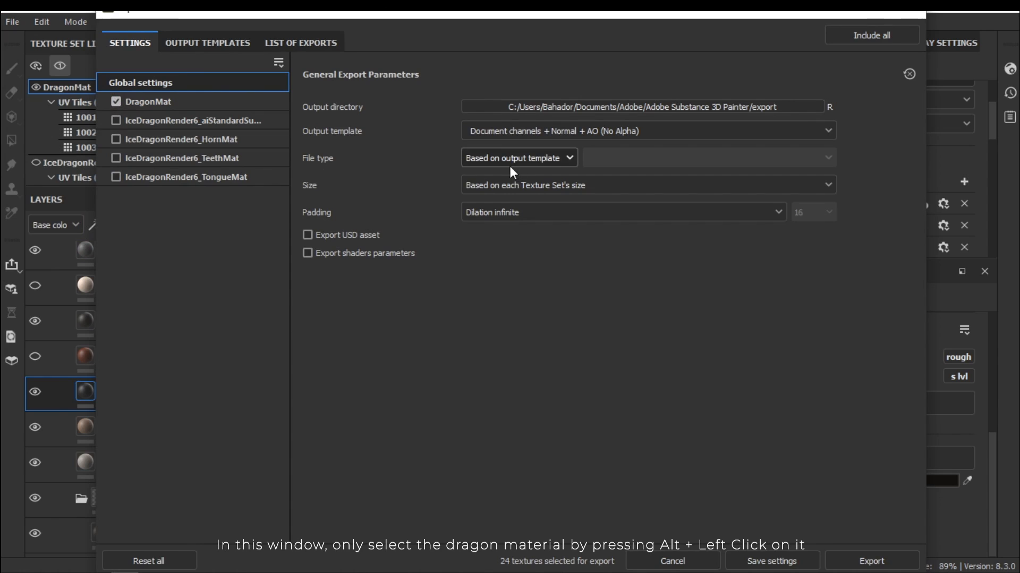
{"action": "left_click", "coordinate": [646, 131]}
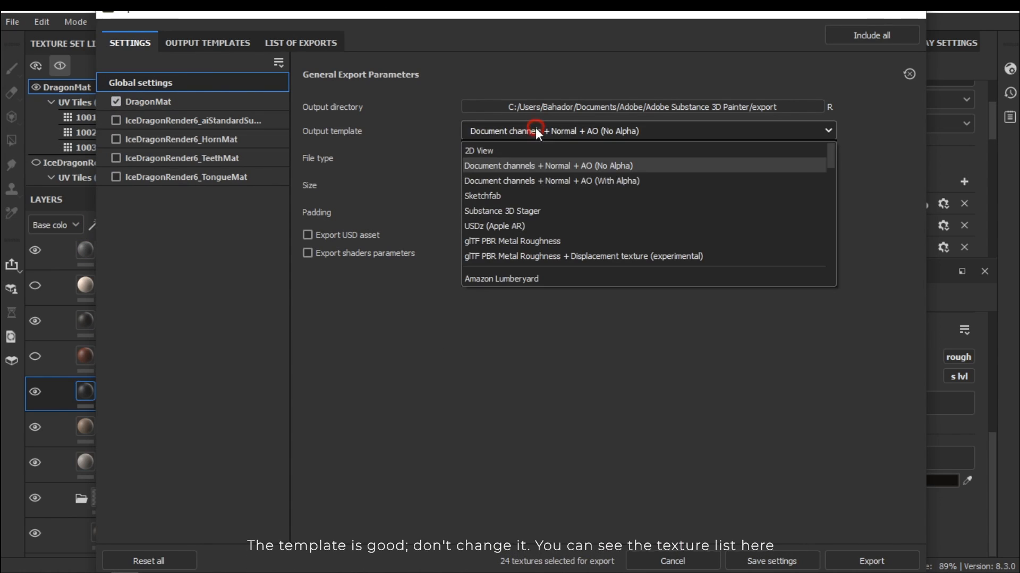
{"action": "left_click", "coordinate": [647, 131]}
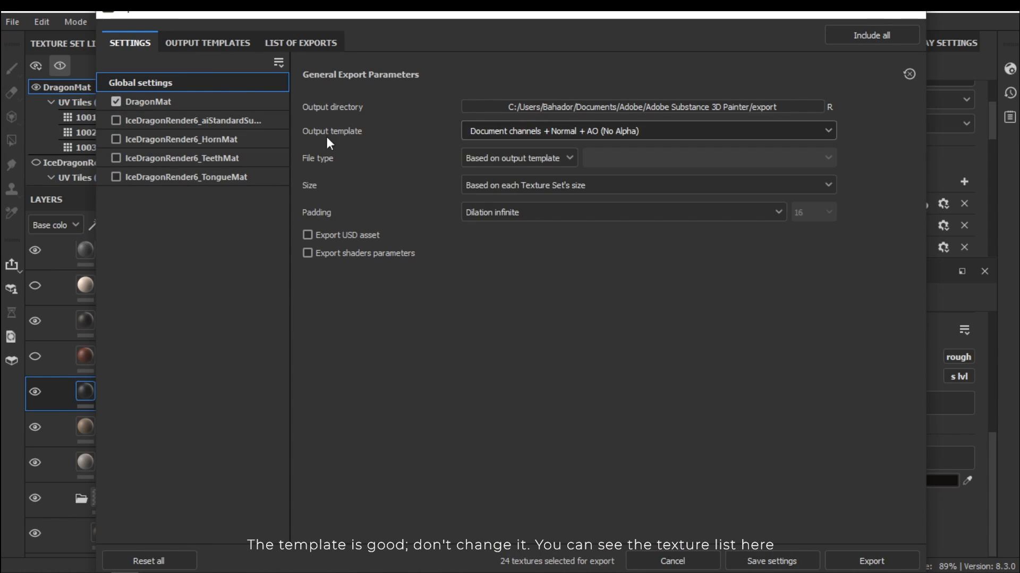
{"action": "left_click", "coordinate": [300, 43]}
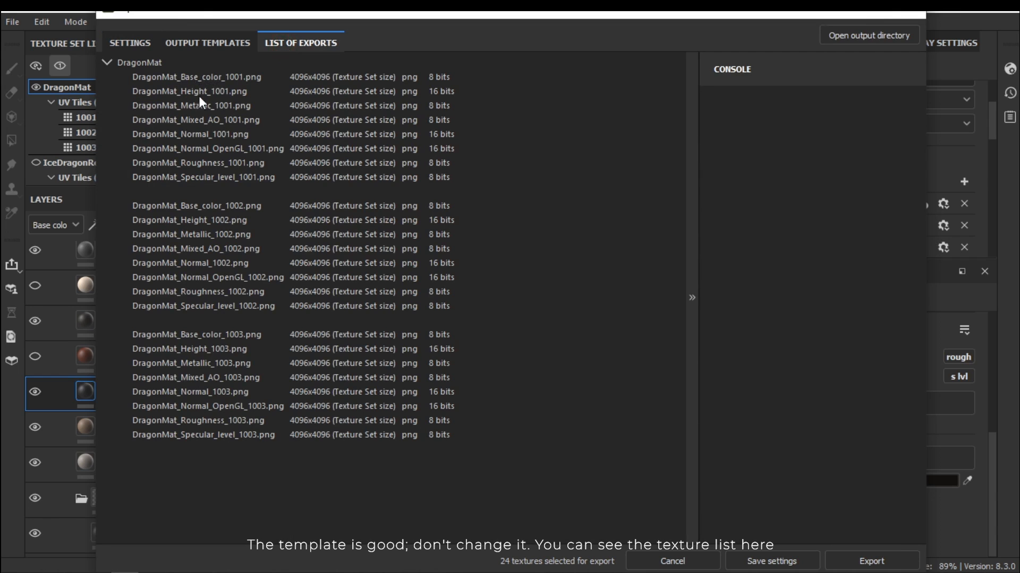
{"action": "left_click", "coordinate": [129, 42]}
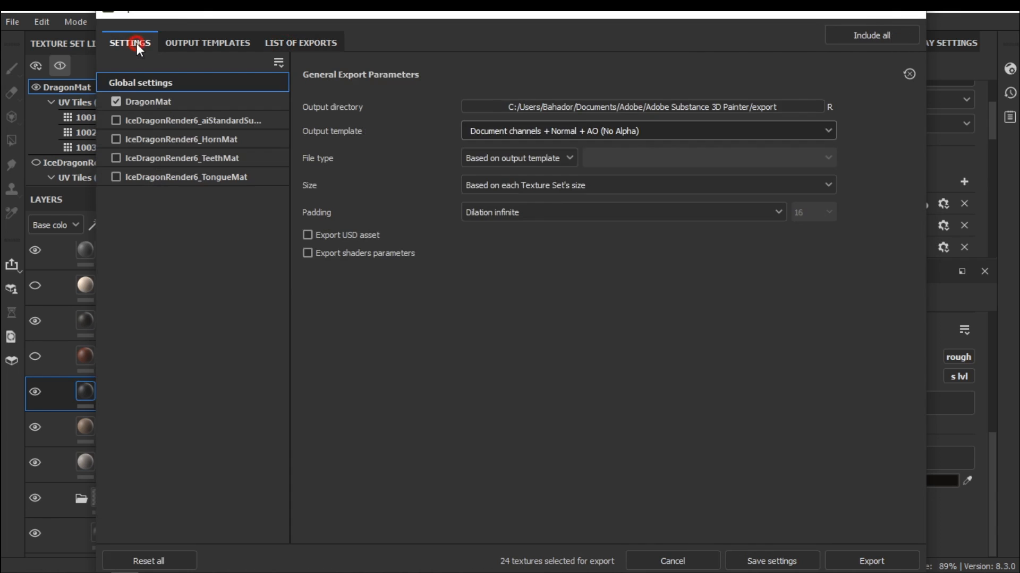
Export the 24 DragonMat UDIM textures as 4096 PNG files and inspect tile 1002's normal map.
{"action": "left_click", "coordinate": [517, 159]}
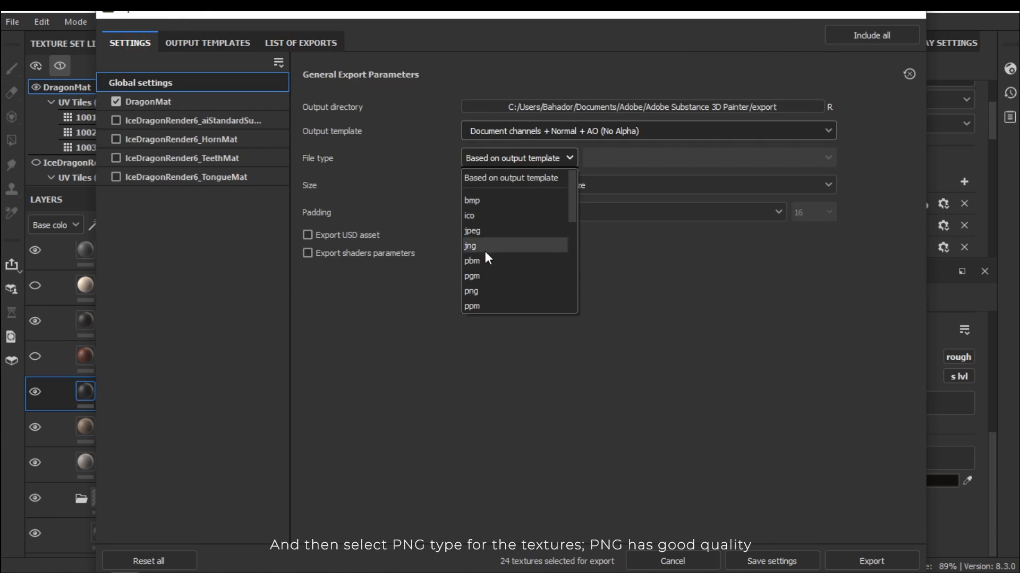
{"action": "left_click", "coordinate": [472, 291]}
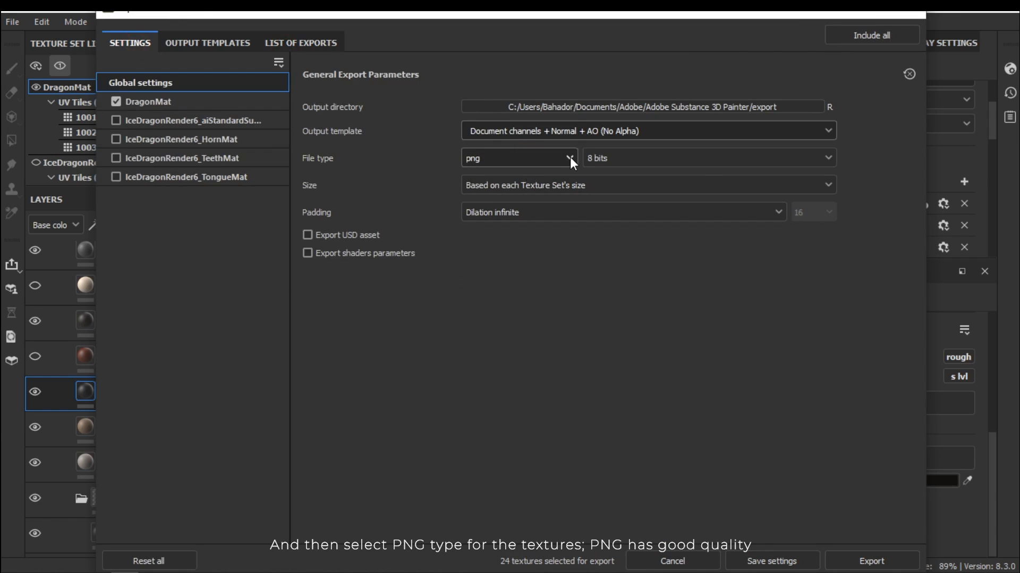
{"action": "left_click", "coordinate": [646, 185]}
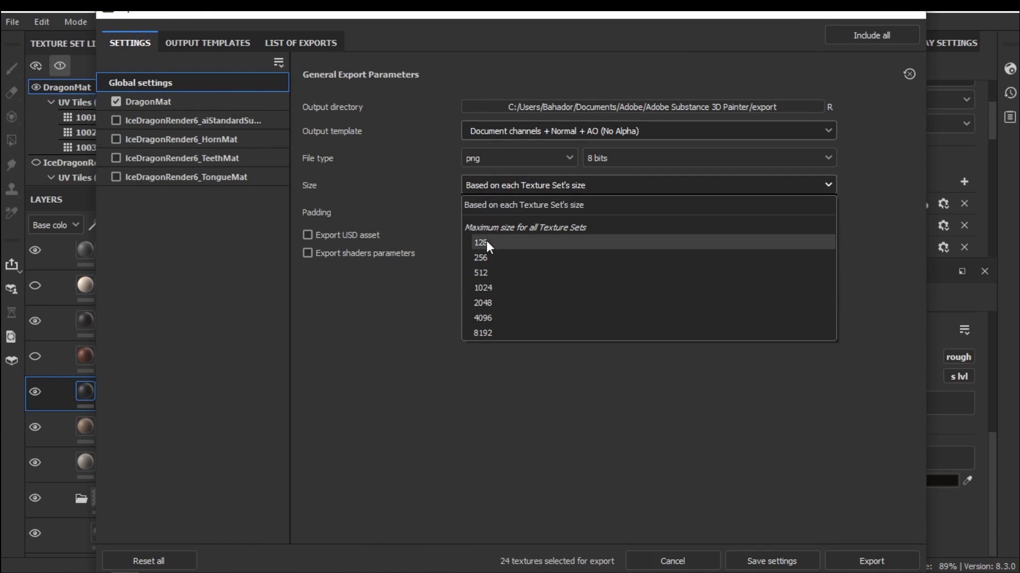
{"action": "left_click", "coordinate": [482, 317]}
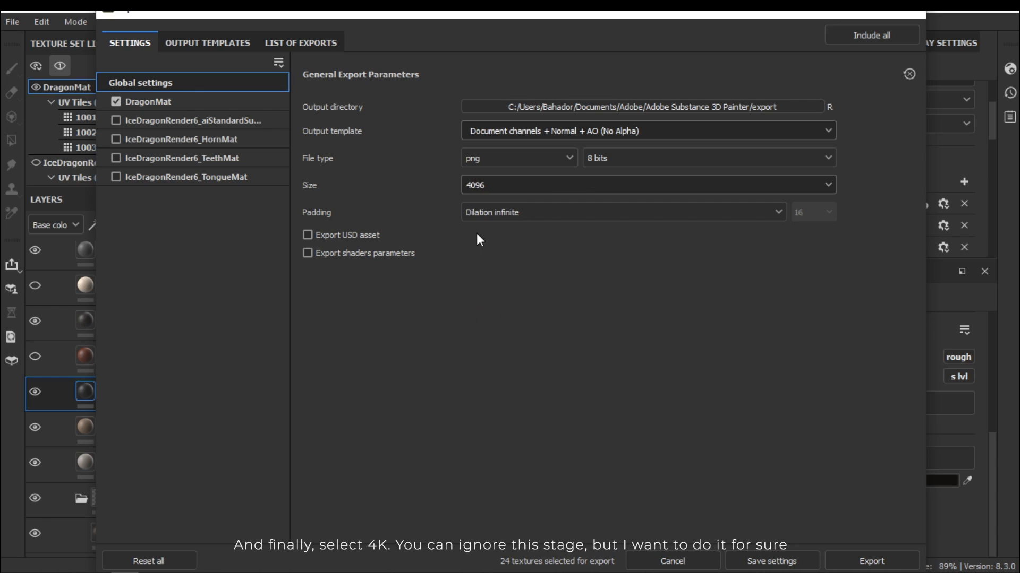
{"action": "mouse_move", "coordinate": [881, 551]}
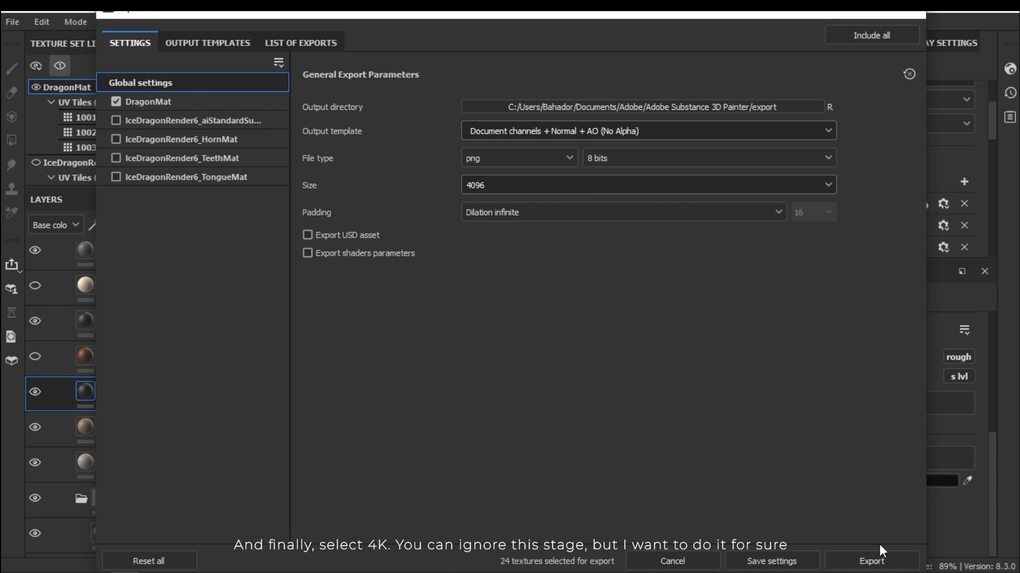
{"action": "left_click", "coordinate": [870, 561]}
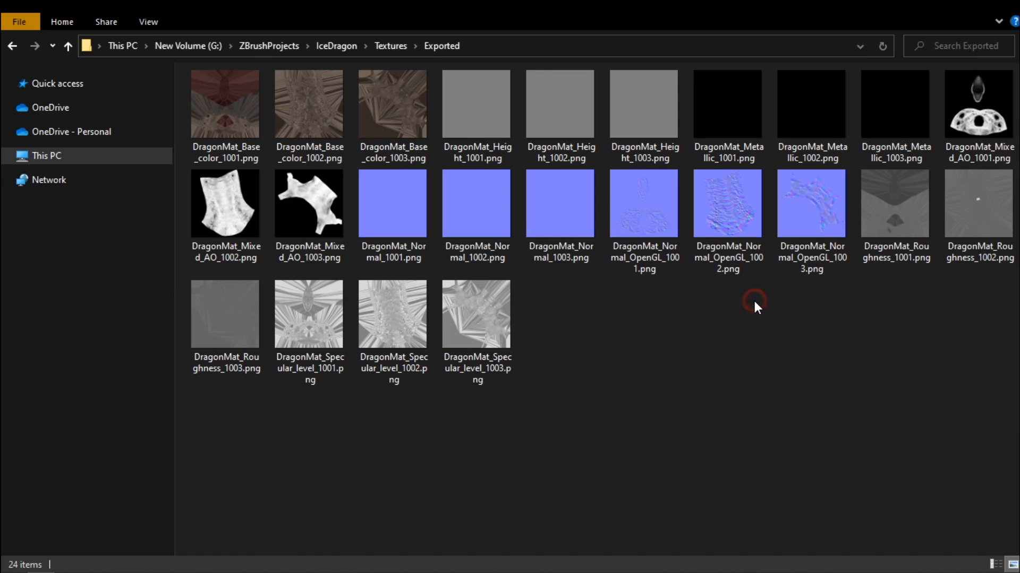
{"action": "left_click", "coordinate": [477, 204]}
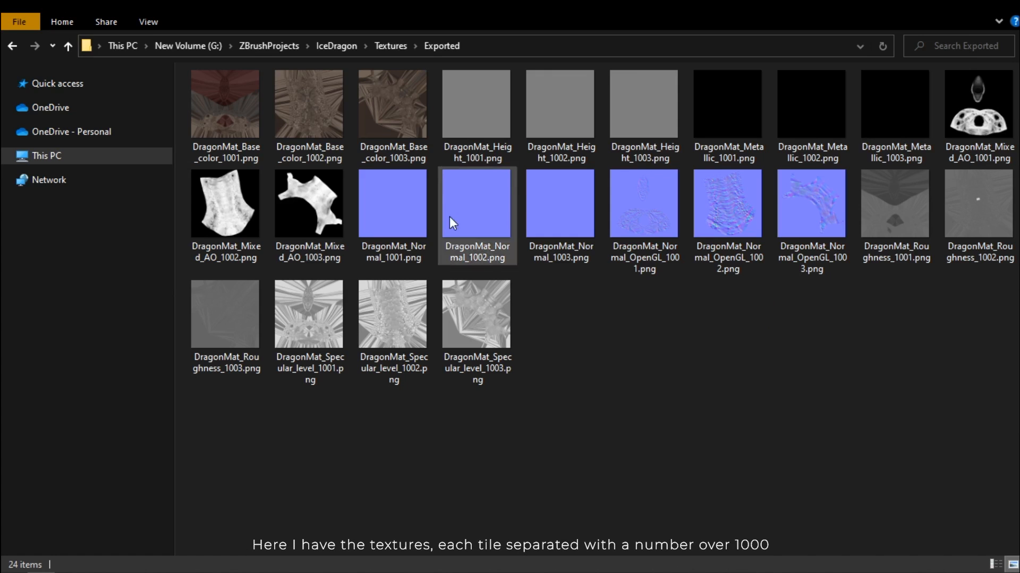